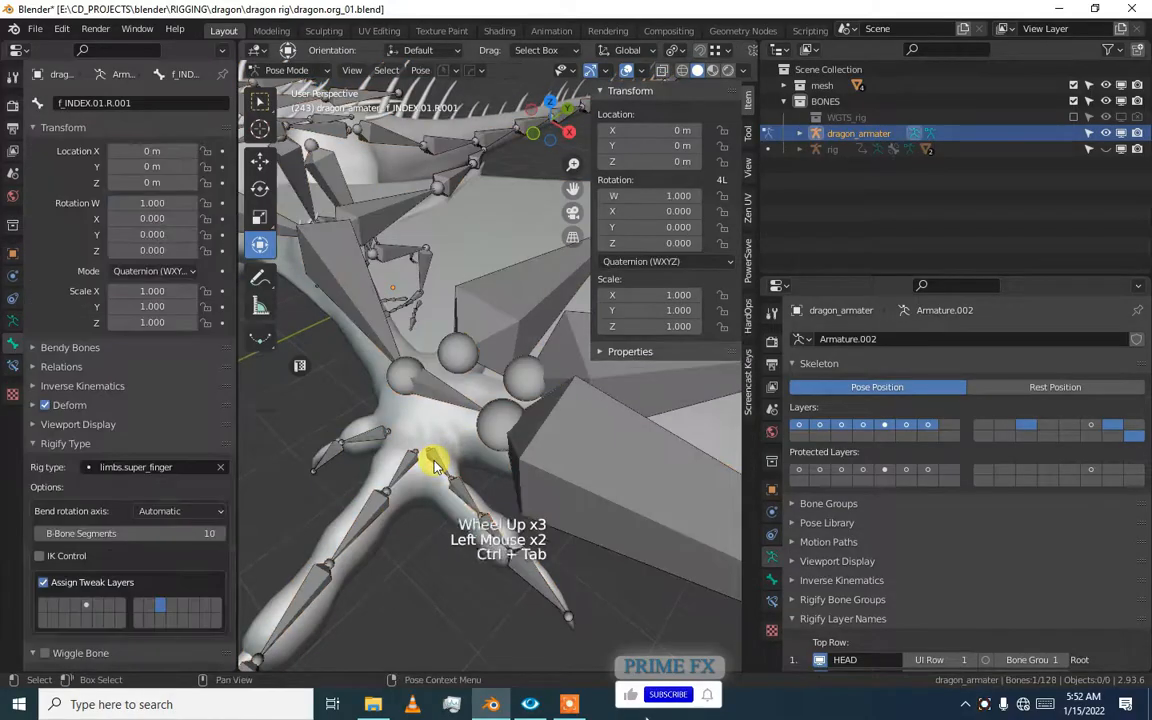
Select the left index and middle finger bones in turn, ending back on the index finger.
click(445, 415)
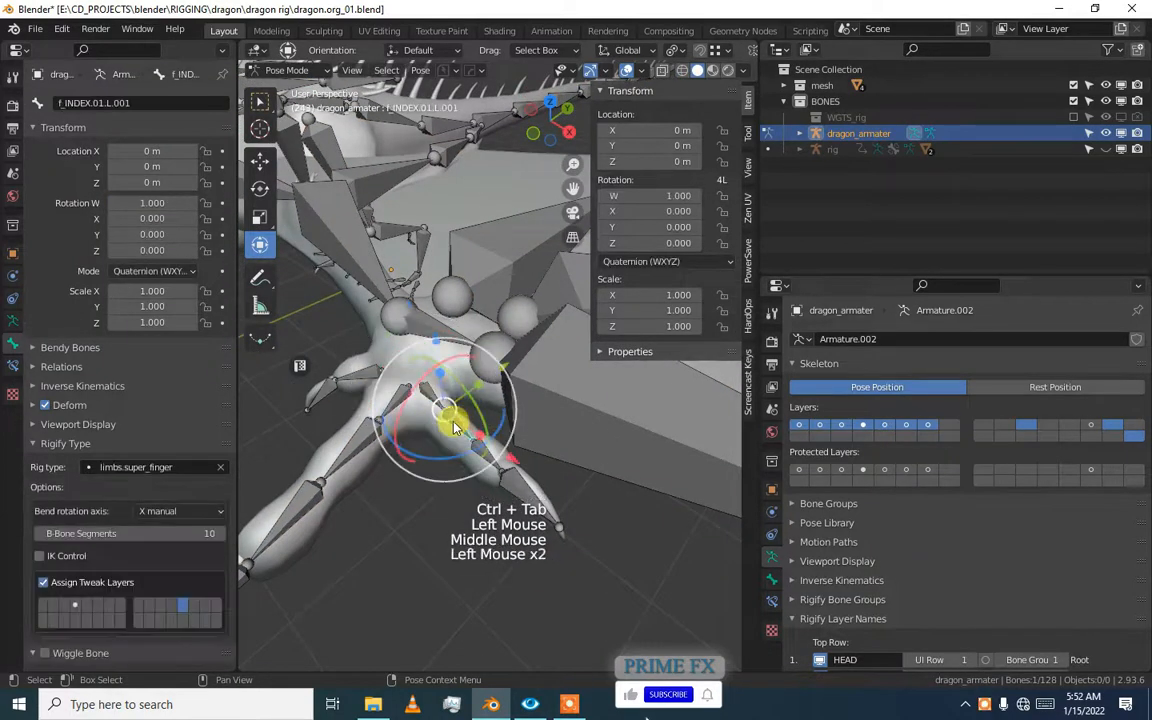
click(365, 380)
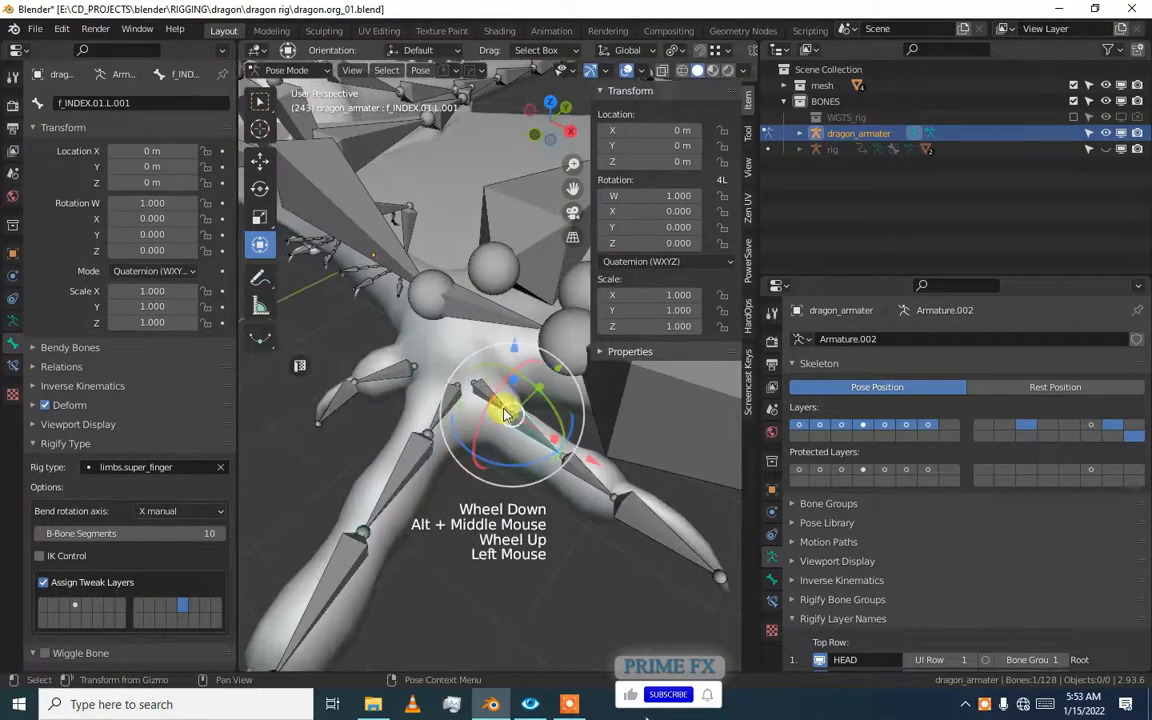
click(400, 375)
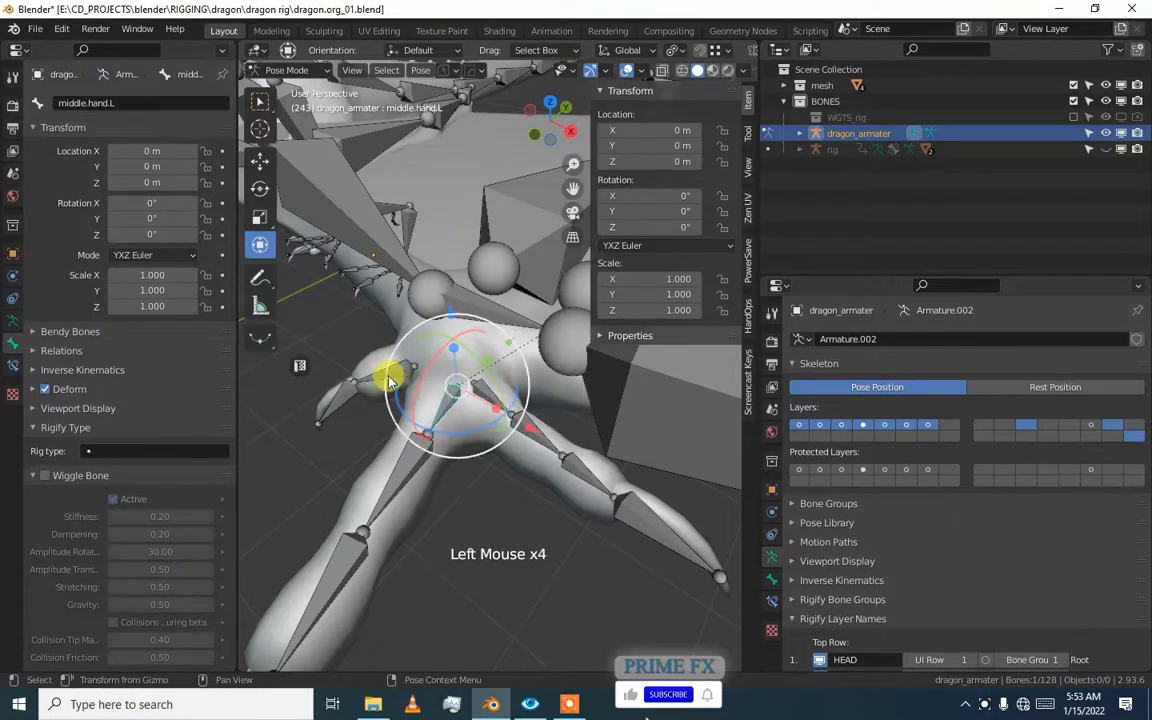
click(510, 418)
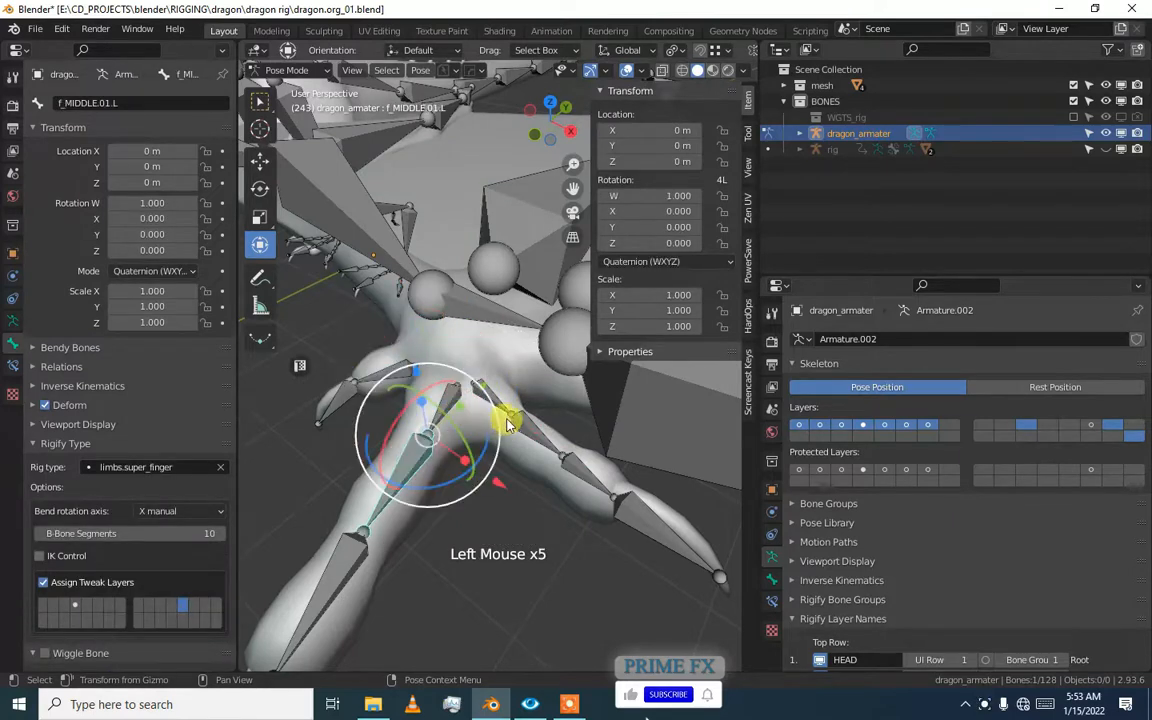
click(415, 380)
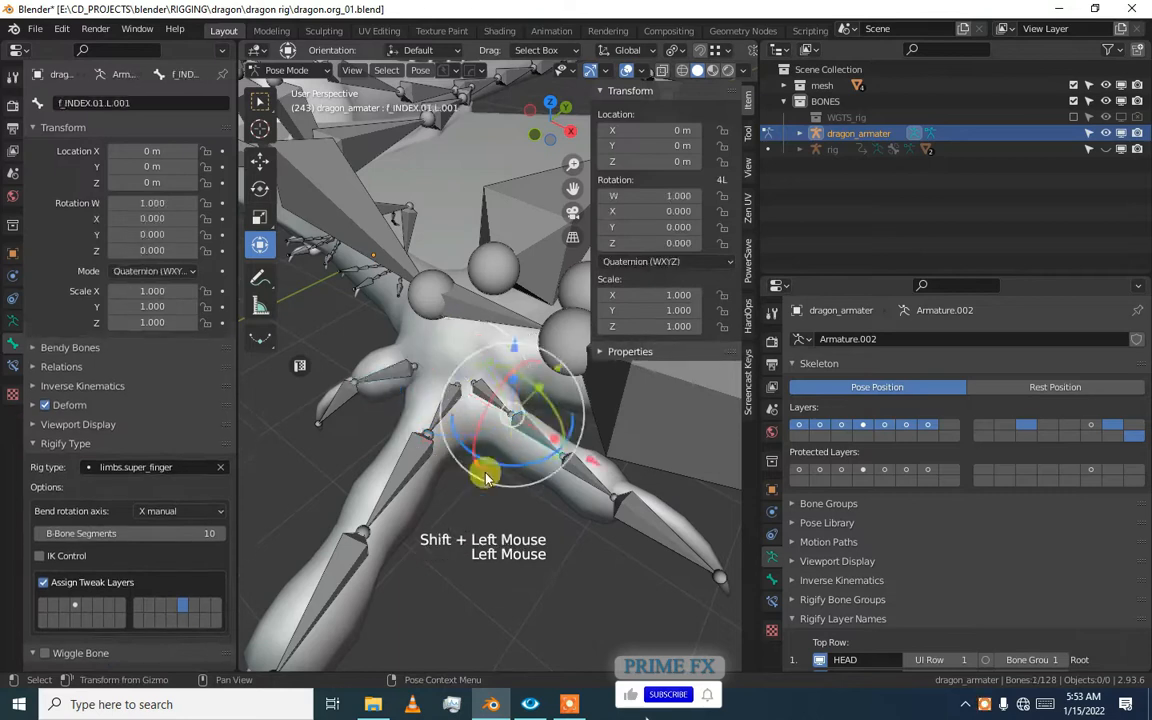
Scroll the Armature properties down to the Rigify Layer Names panel beside the tweak-layer grid.
scroll(down, 3)
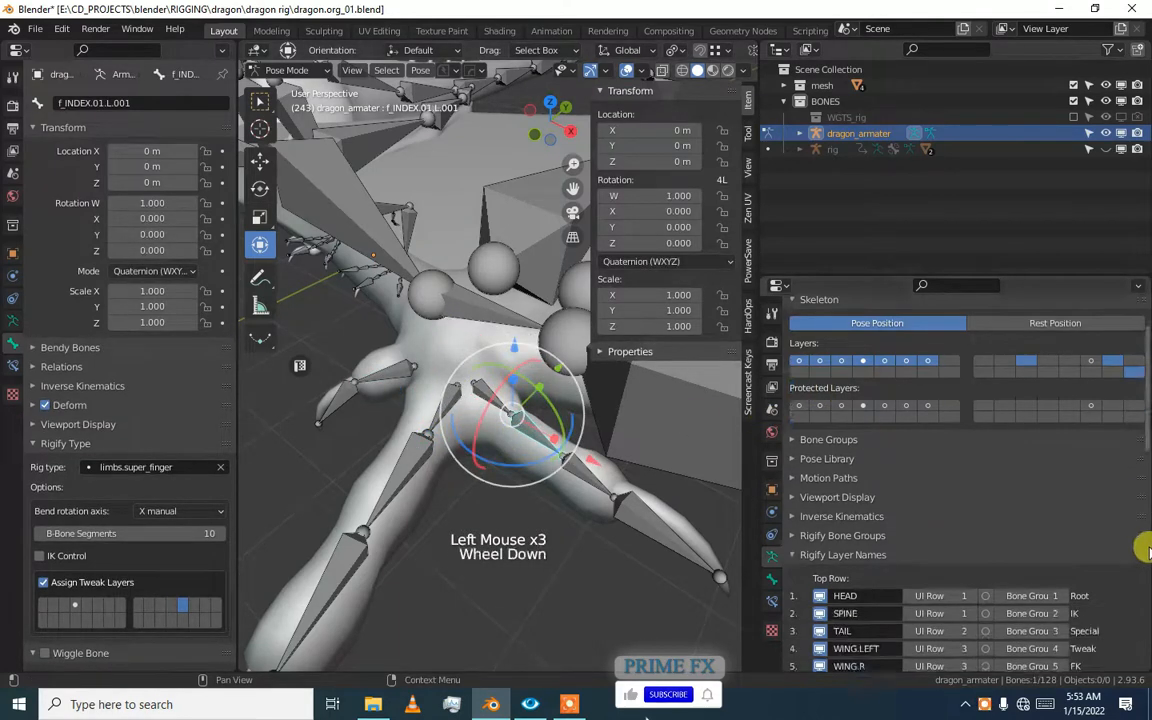
scroll(down, 3)
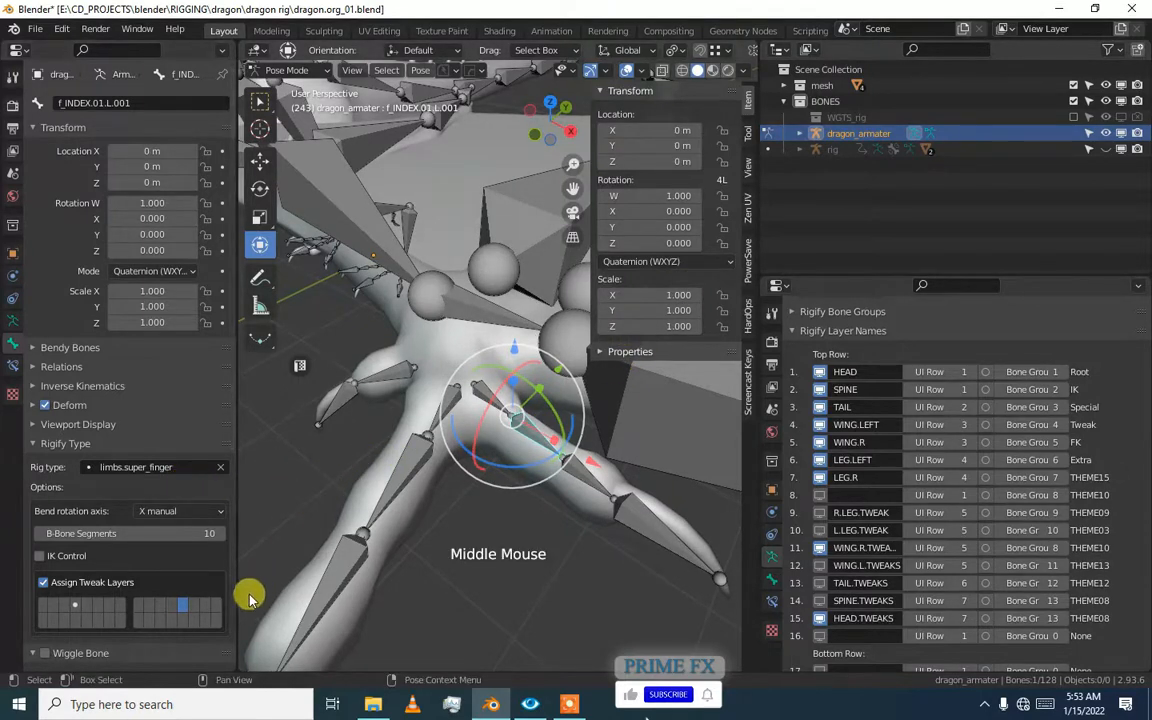
mouse_move(187, 607)
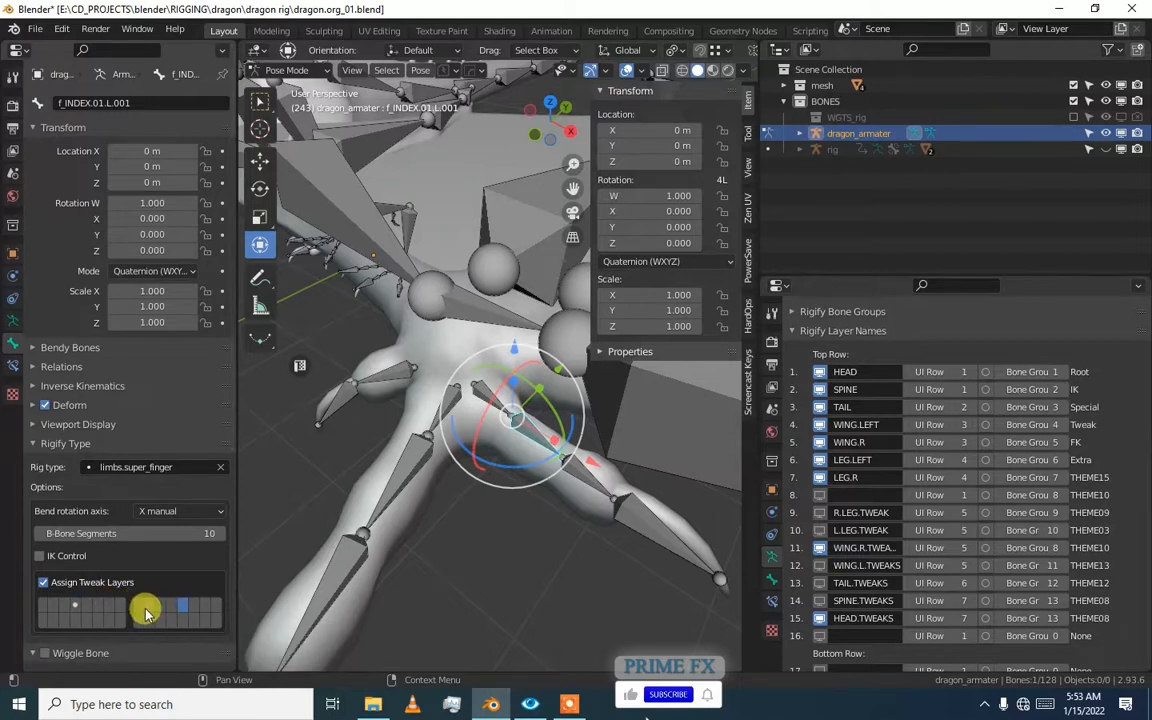
mouse_move(183, 608)
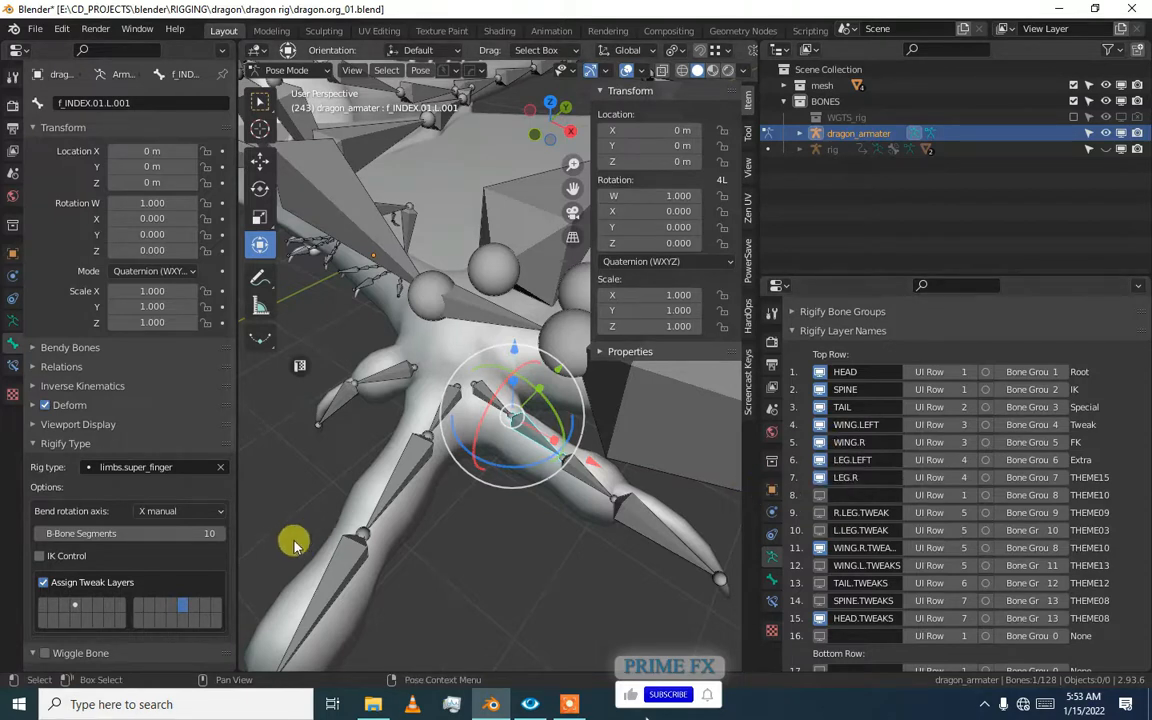
mouse_move(710, 555)
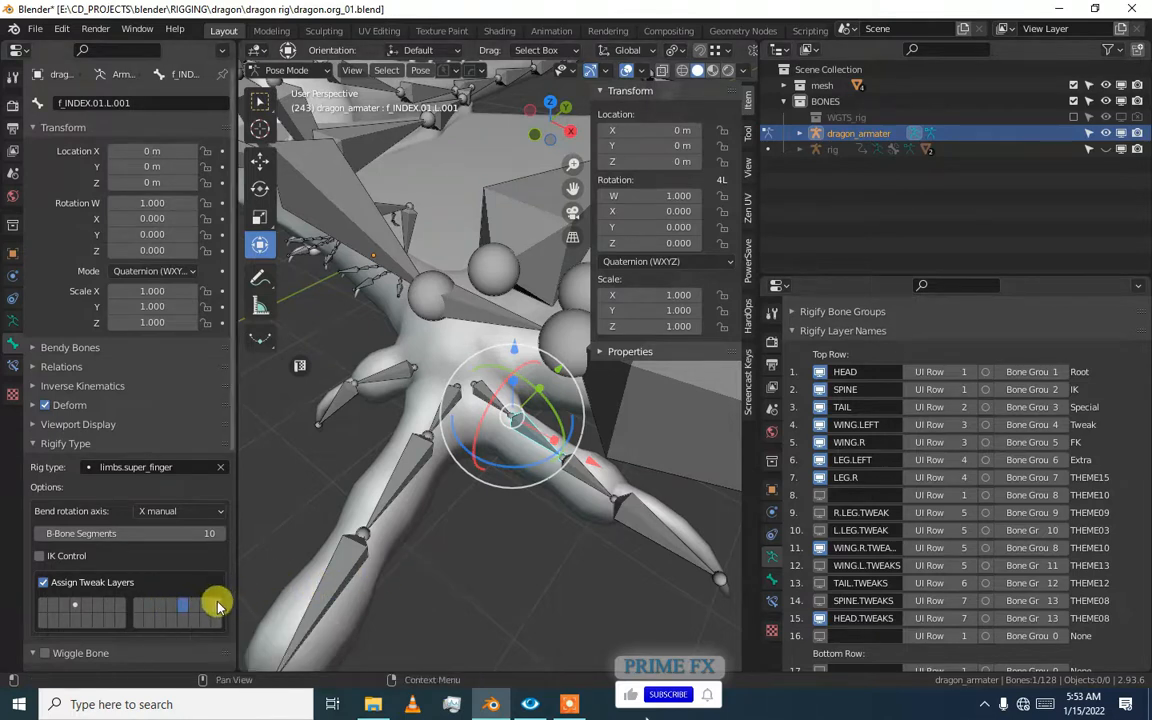
mouse_move(820, 588)
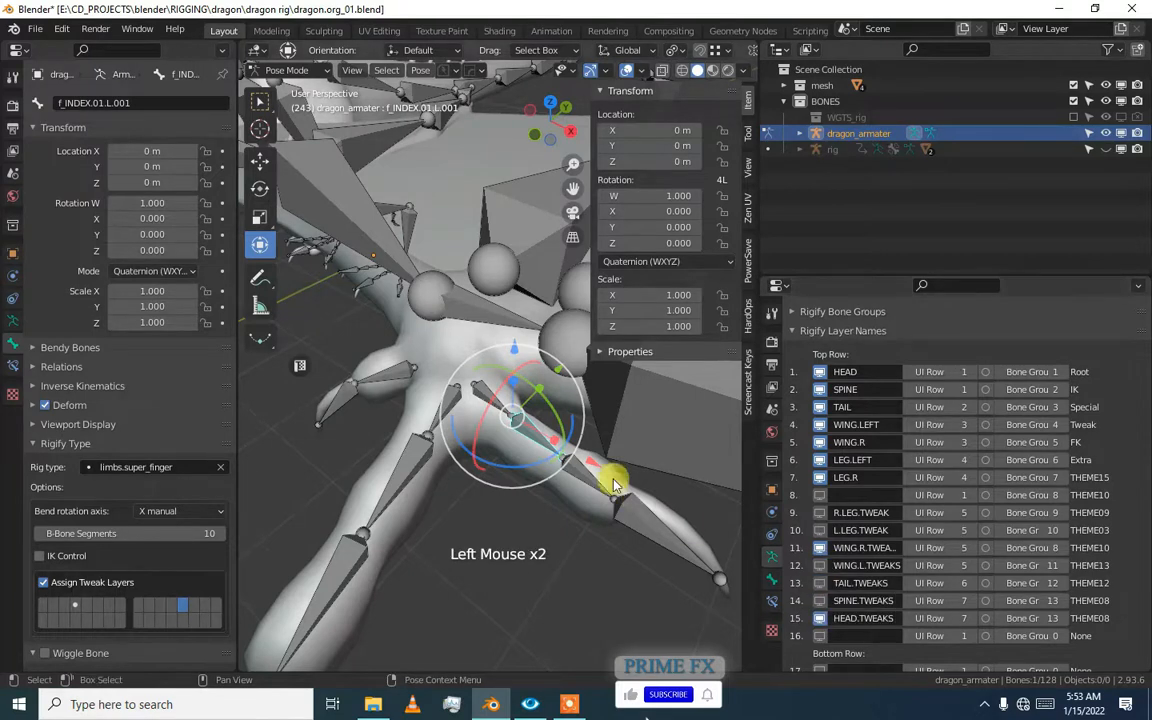
scroll(down, 3)
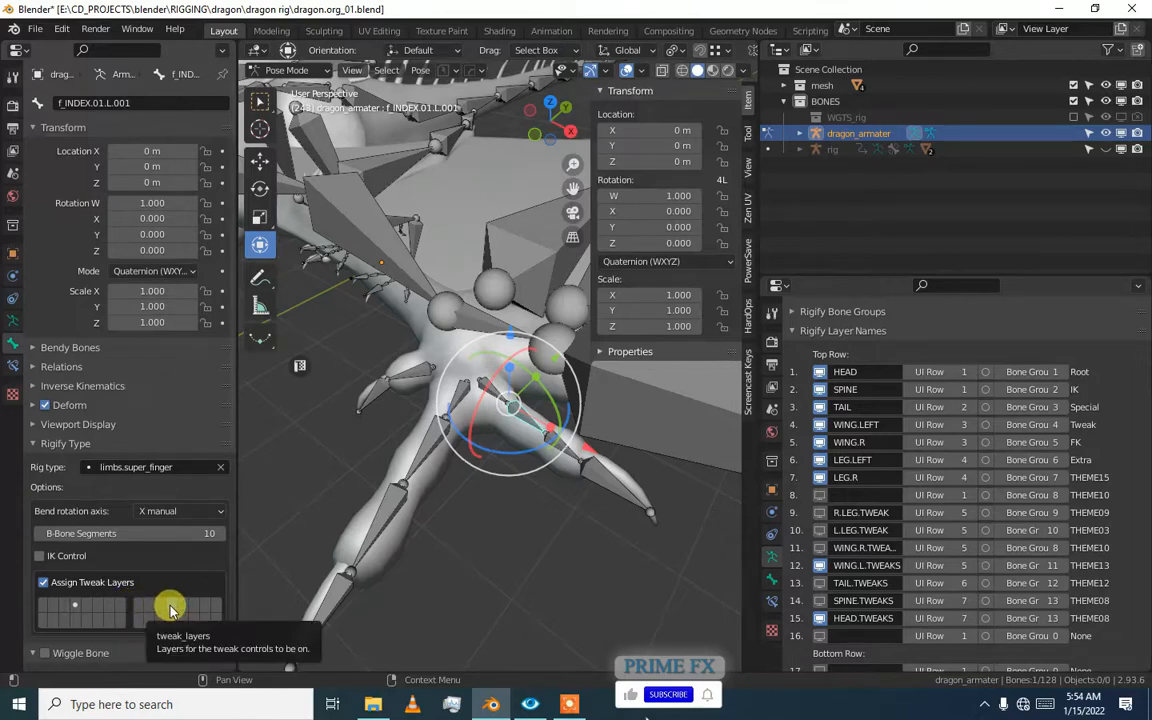
Assign the index and middle fingers' tweak controls to one shared layer, then return to Object Mode.
click(442, 435)
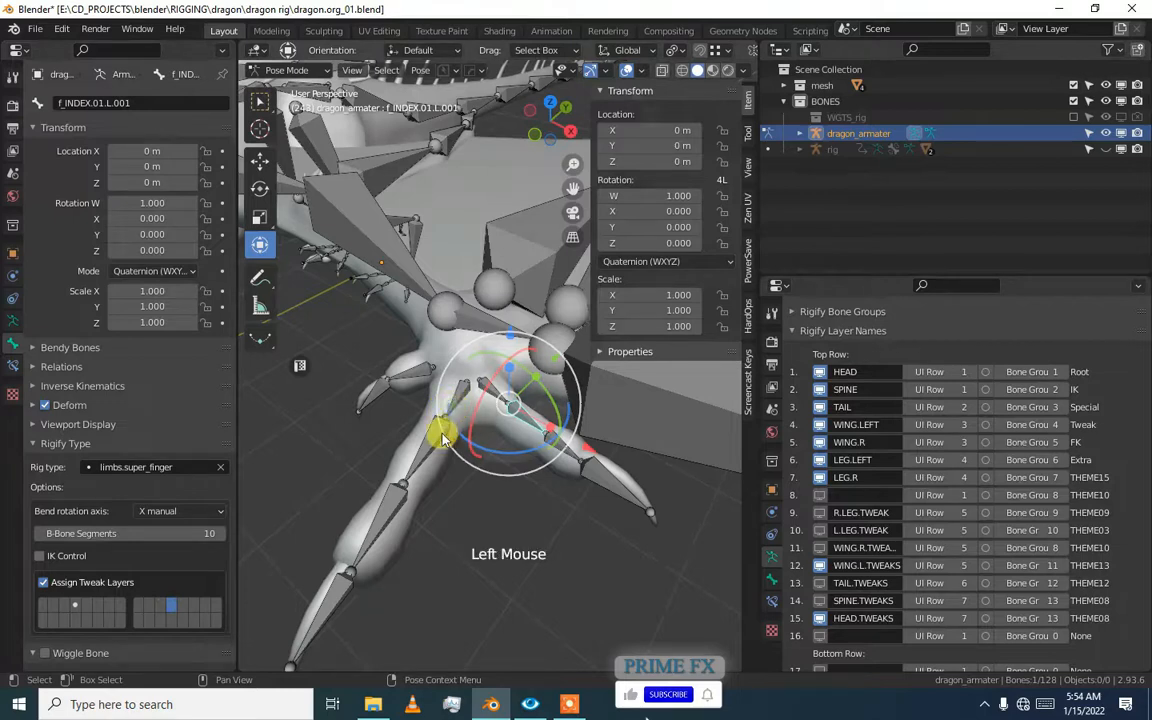
click(441, 436)
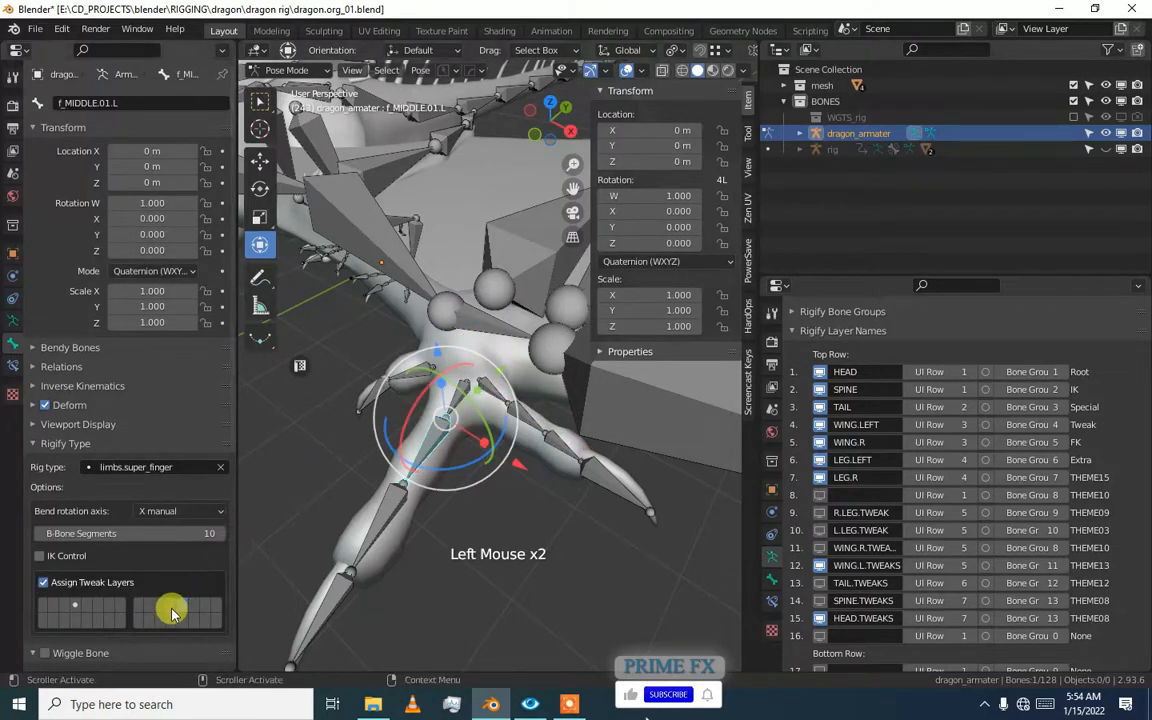
click(405, 378)
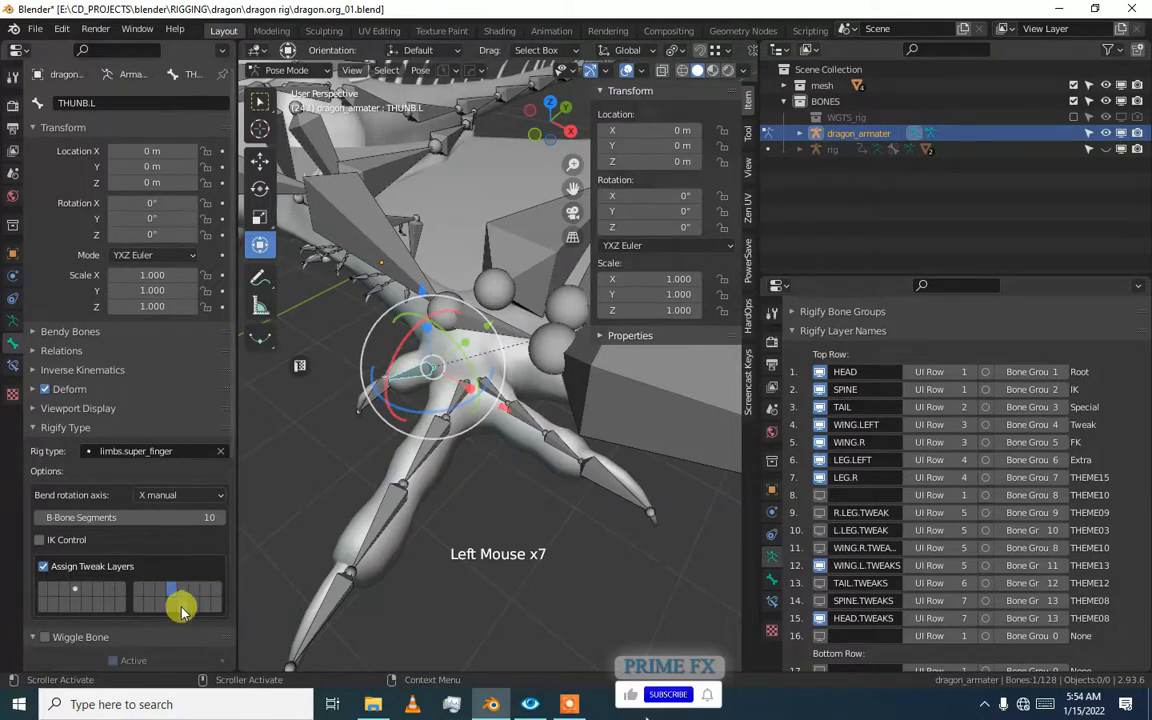
key(ctrl+tab)
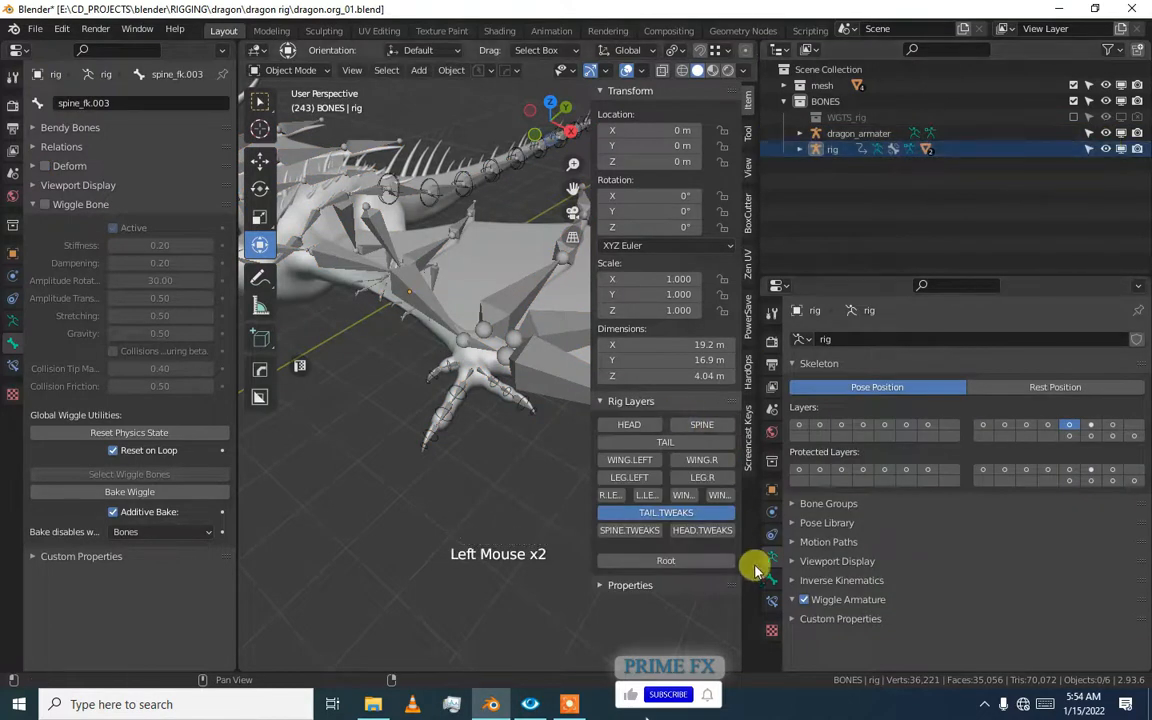
Select the dragon metarig and cancel an unintended Ctrl+Tab mode switch.
click(858, 133)
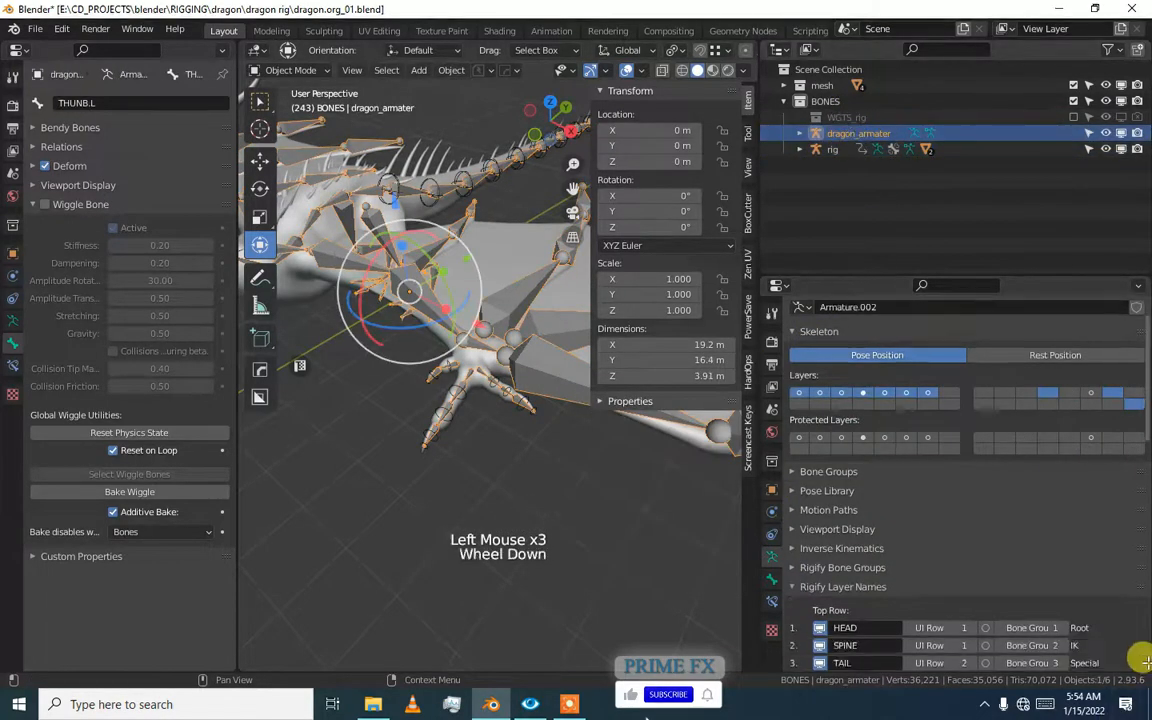
scroll(down, 3)
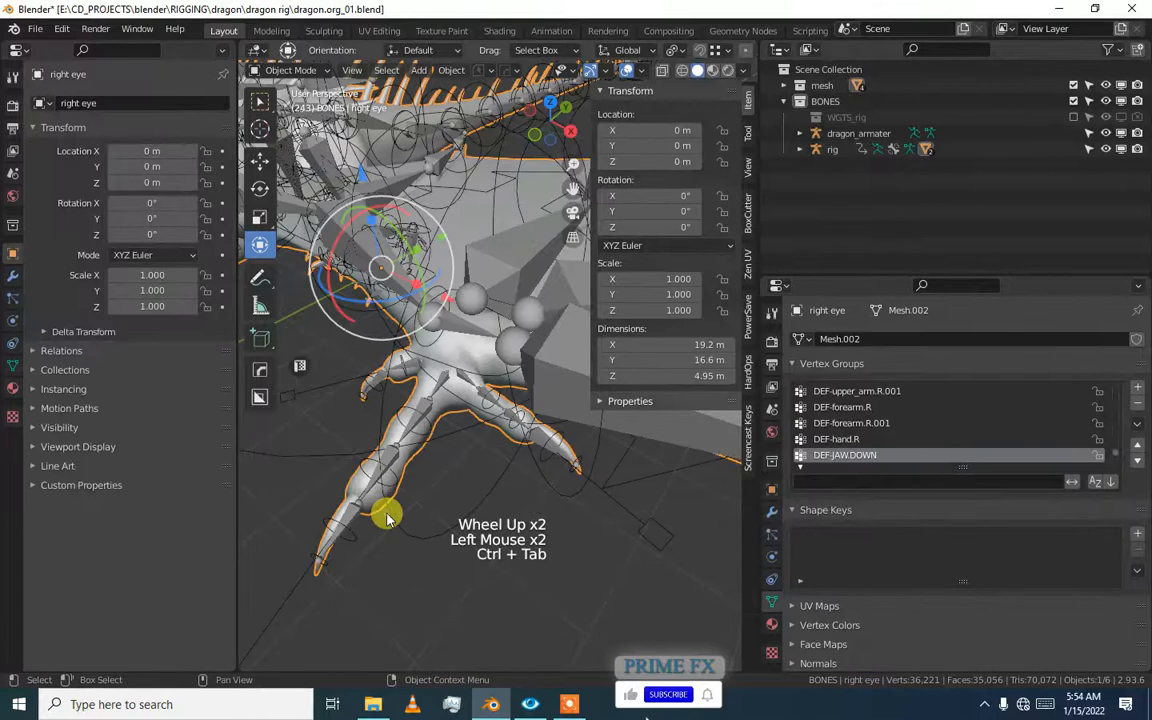
key(ctrl+tab)
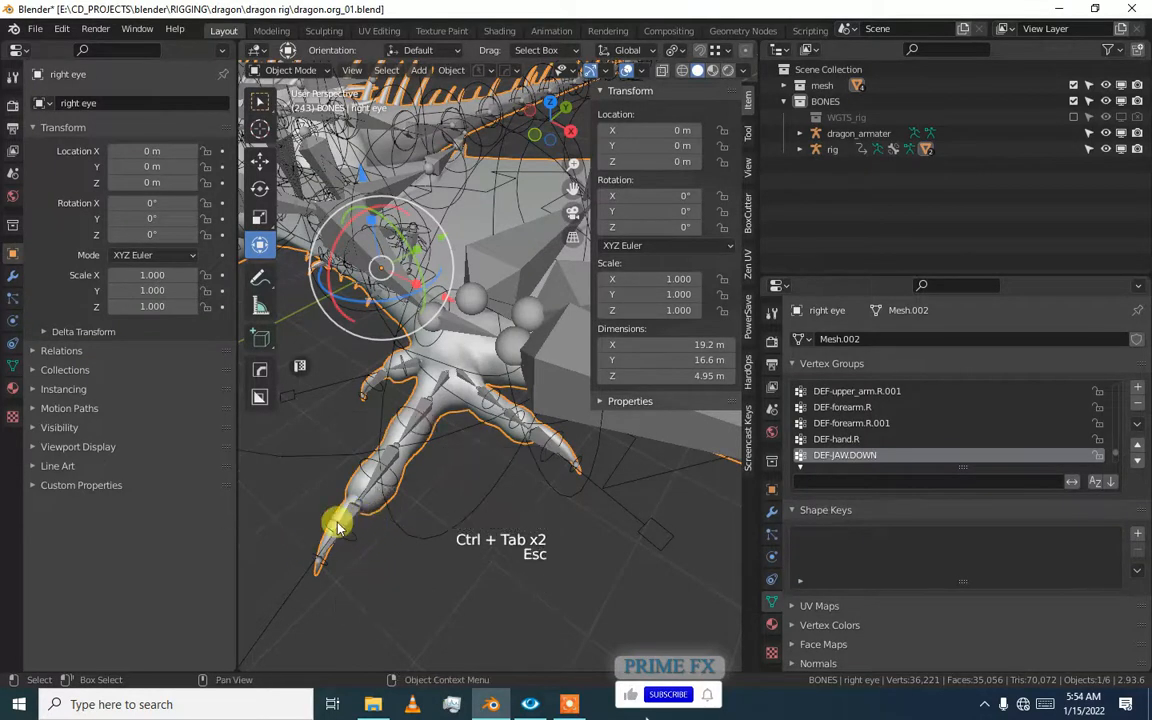
key(ctrl+tab)
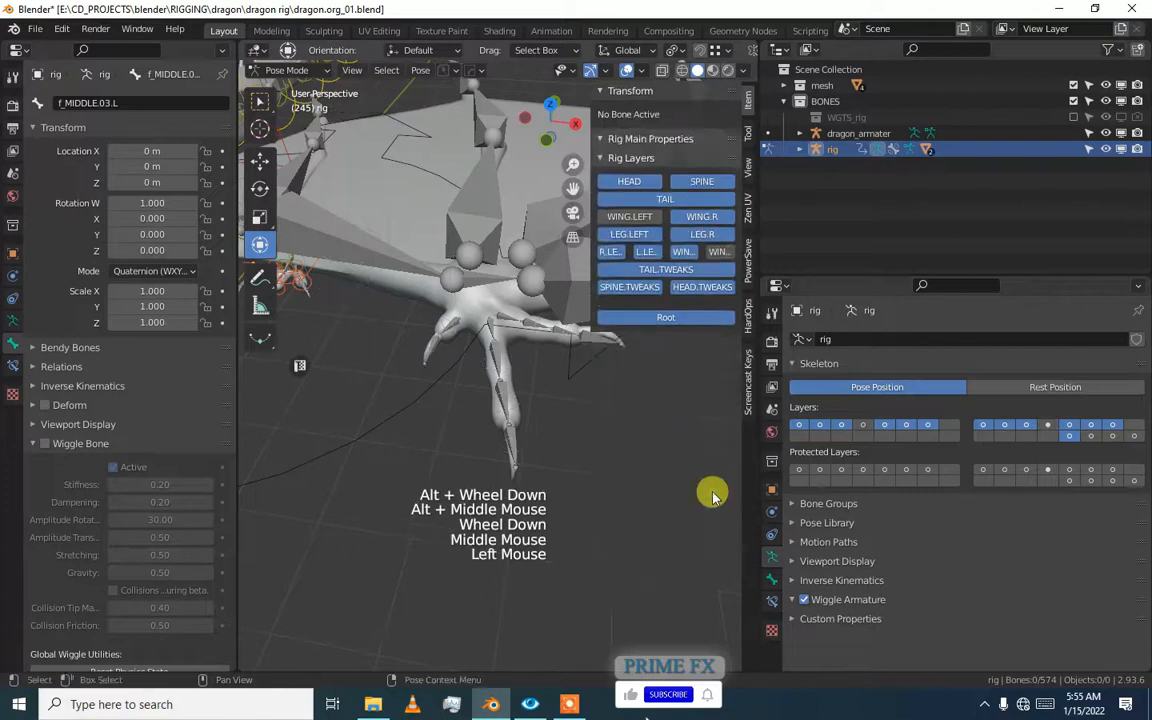
double_click(435, 347)
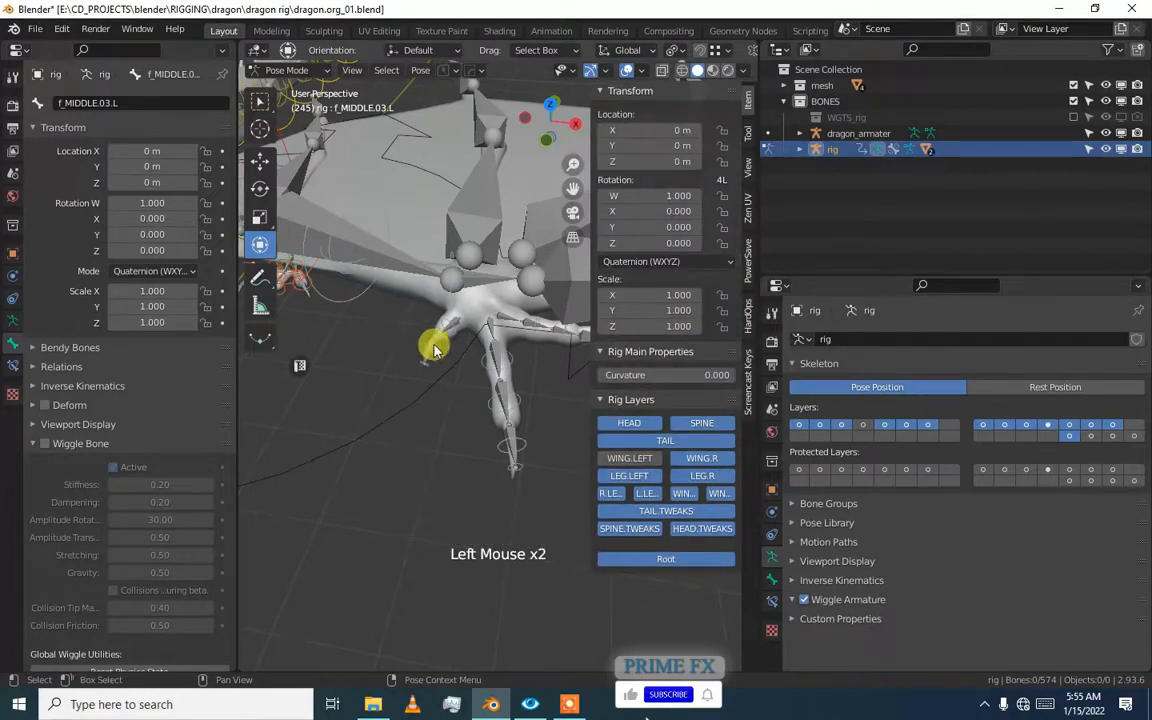
drag(435, 350, 480, 400)
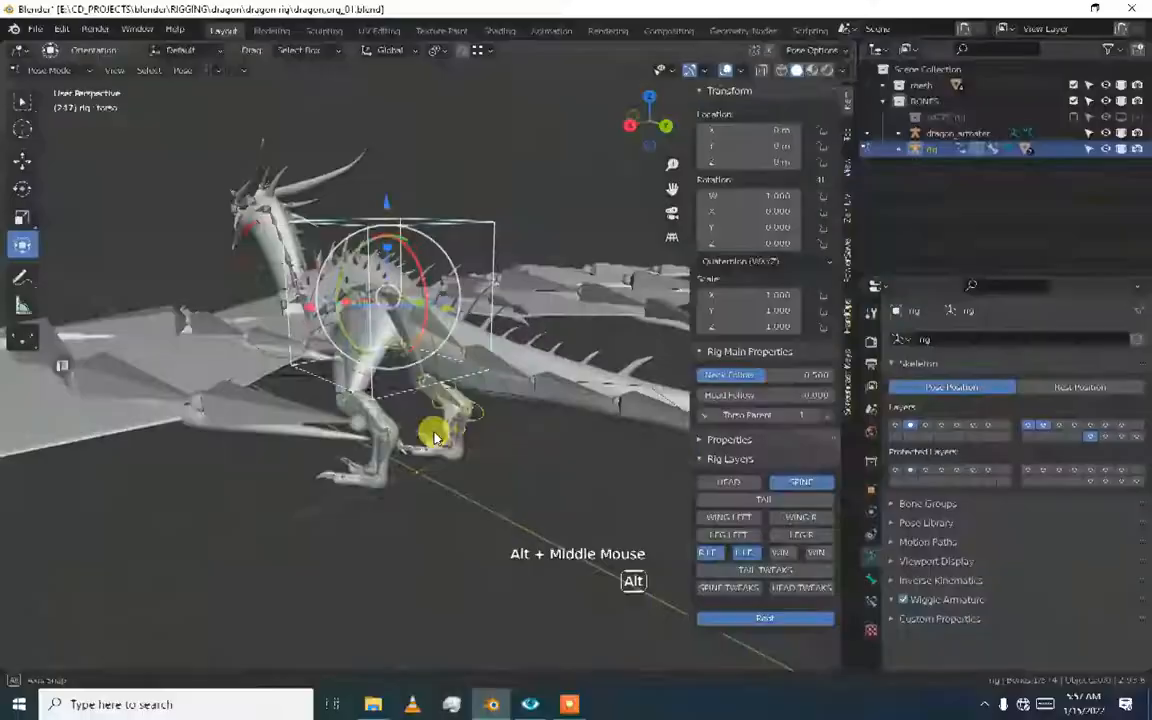
drag(435, 438, 445, 440)
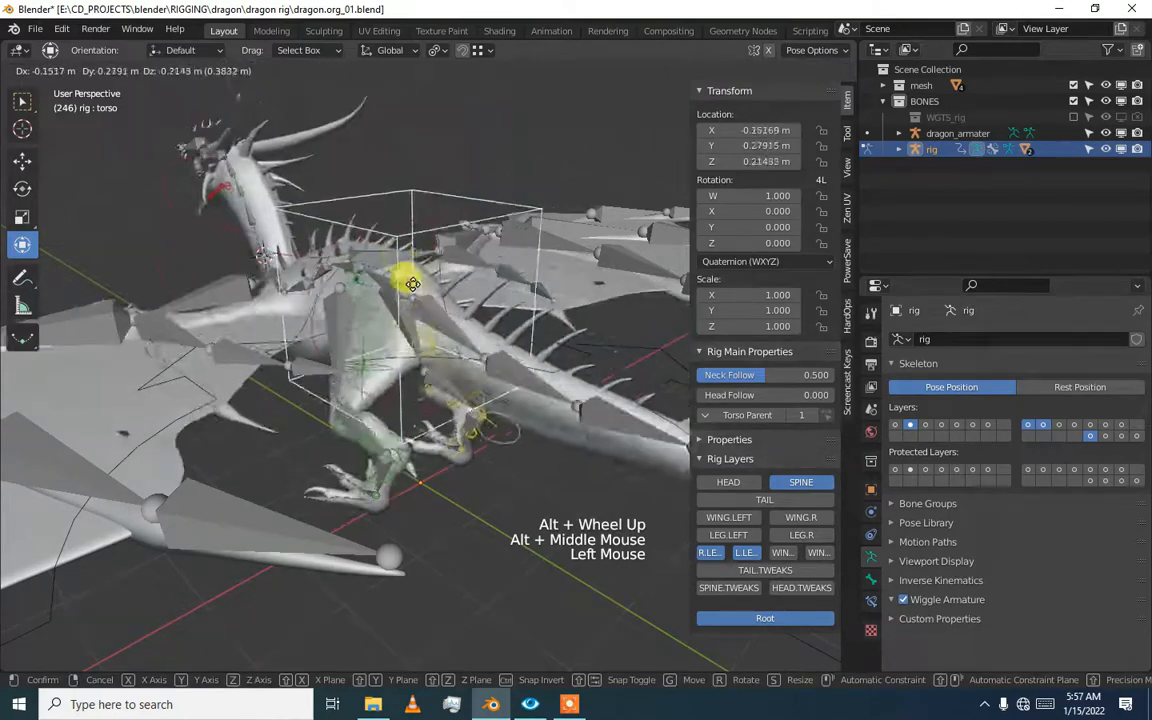
key(ctrl+z)
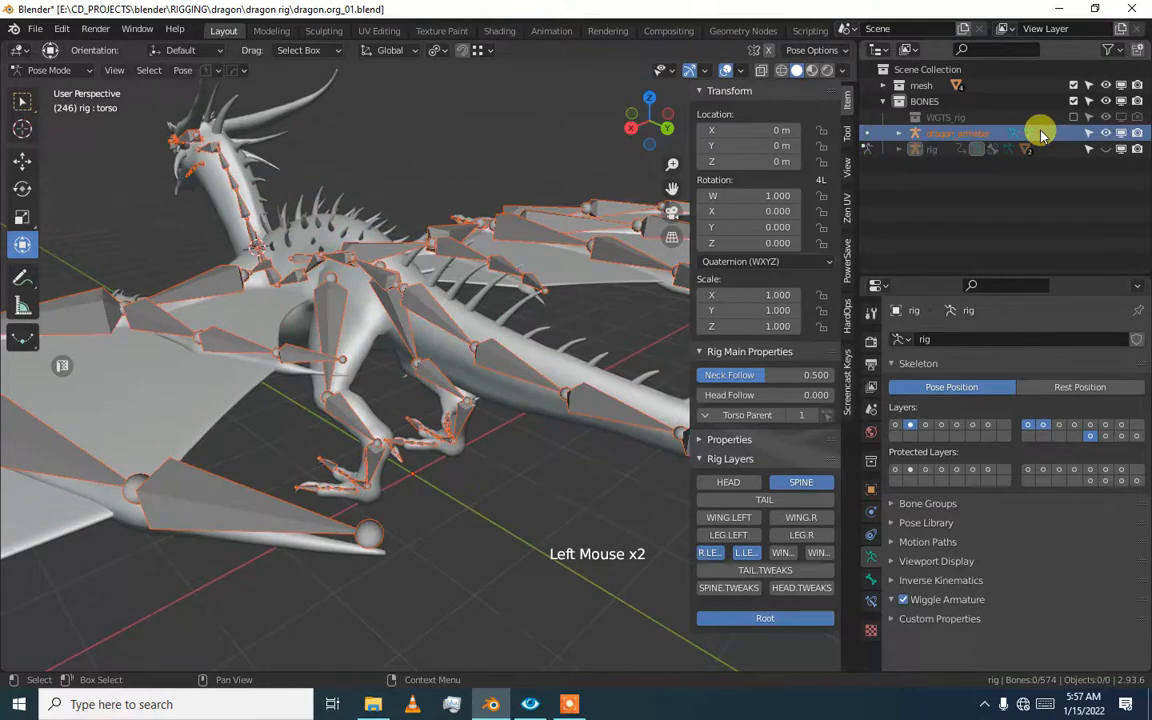
Leave pose mode, enter Edit Mode on dragon_armater and select thigh.L.
key(ctrl+tab)
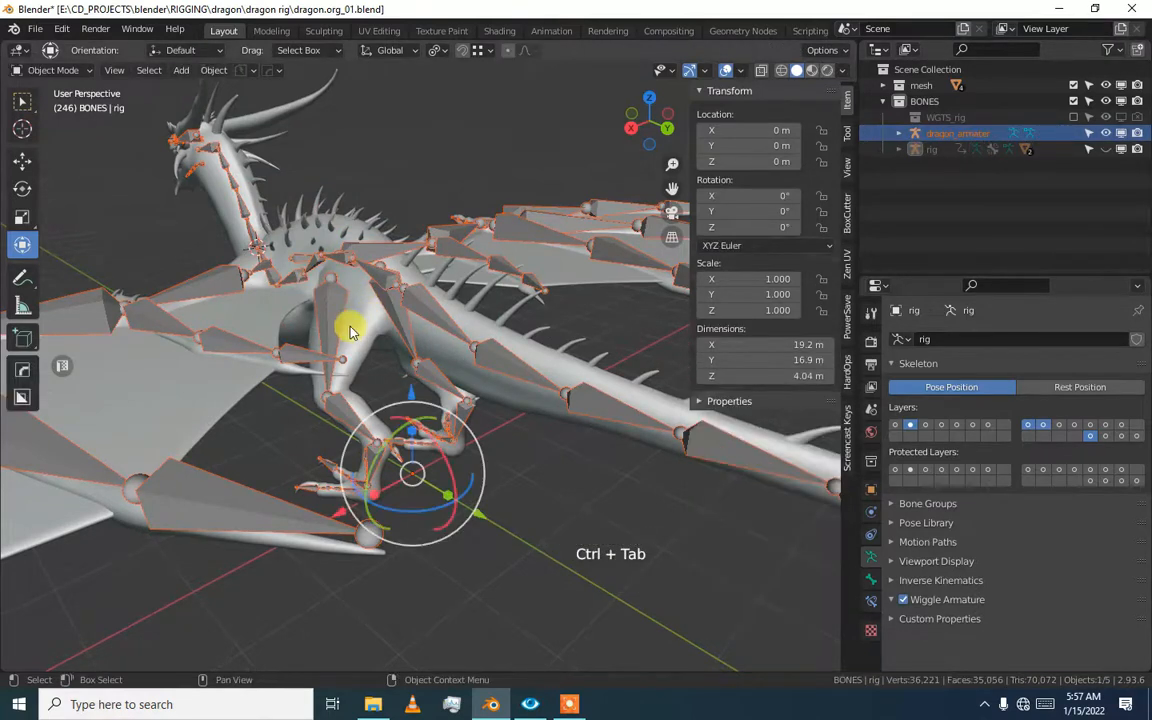
mouse_move(365, 290)
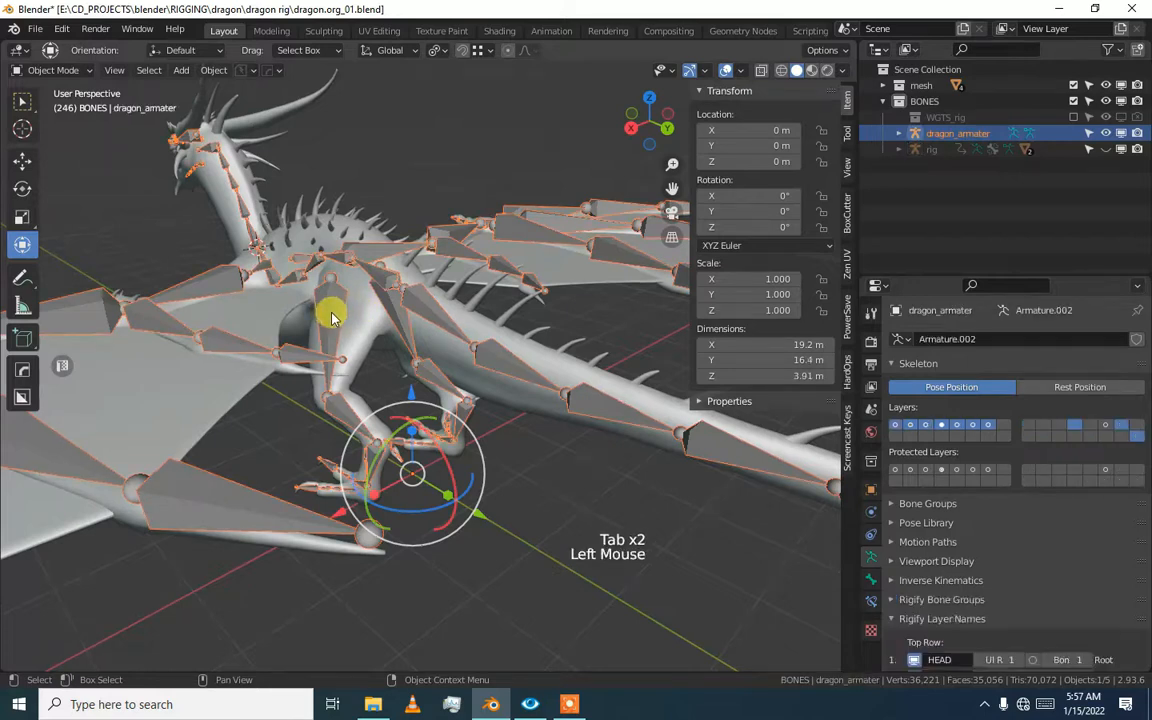
key(Tab)
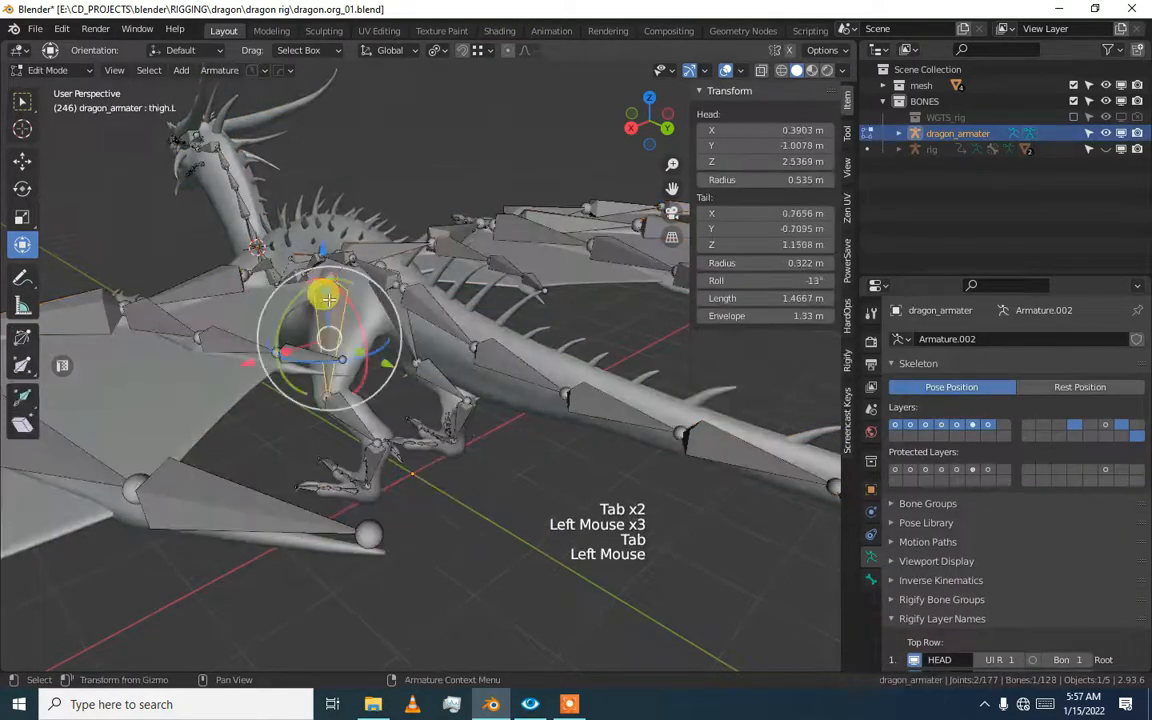
click(379, 449)
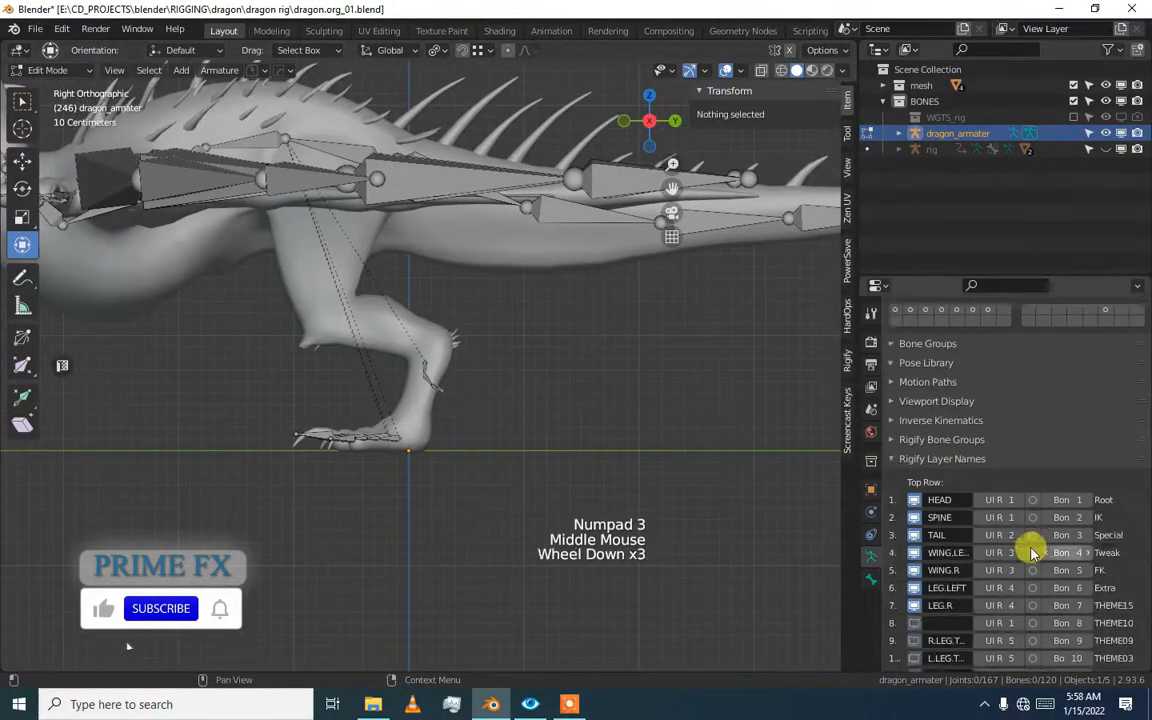
Pick the limbs.paw rig sample and resize the toe bone with S.
scroll(down, 3)
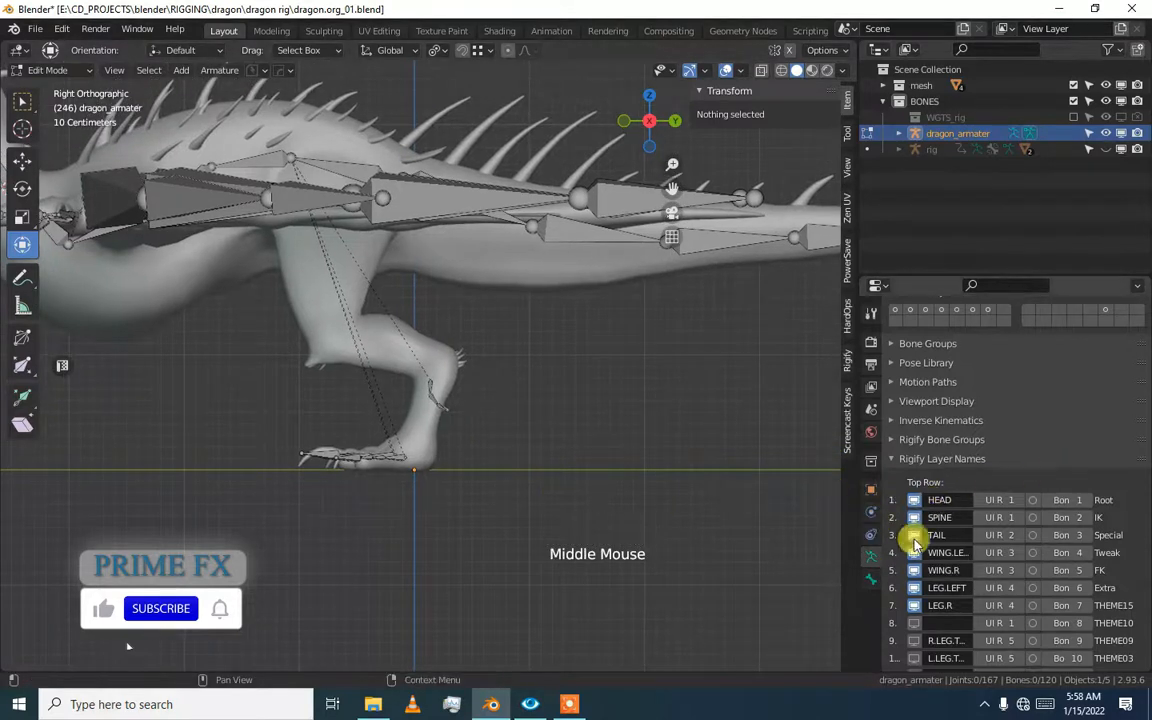
scroll(down, 3)
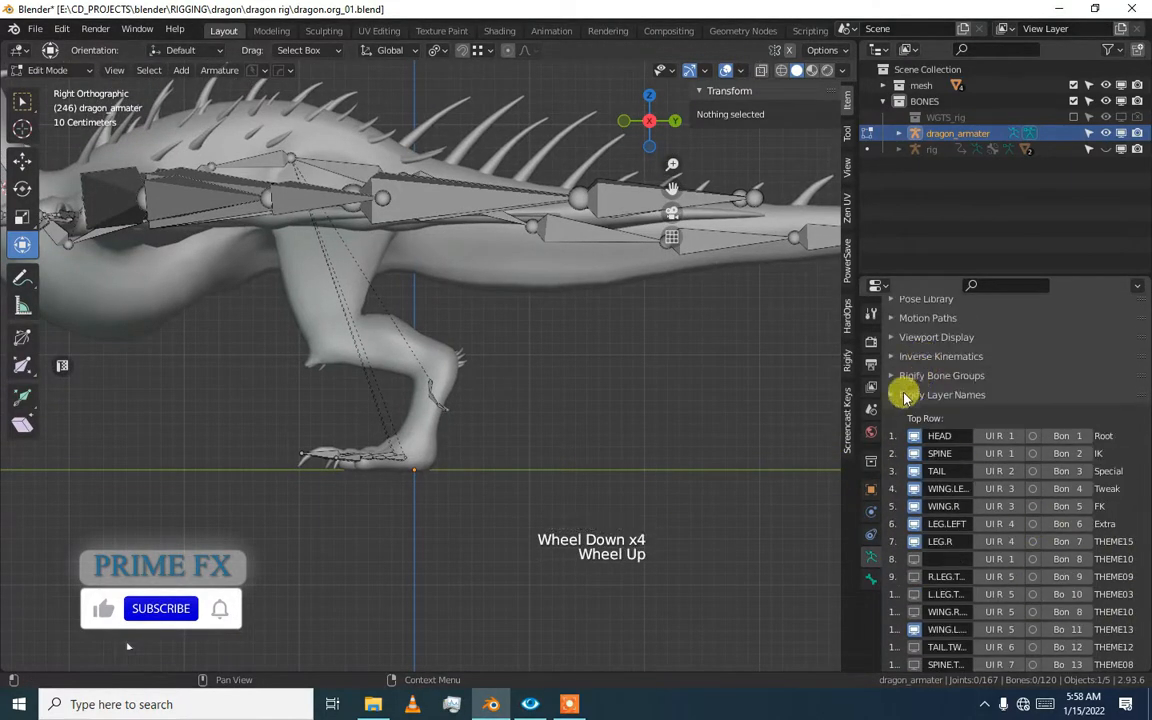
scroll(up, 3)
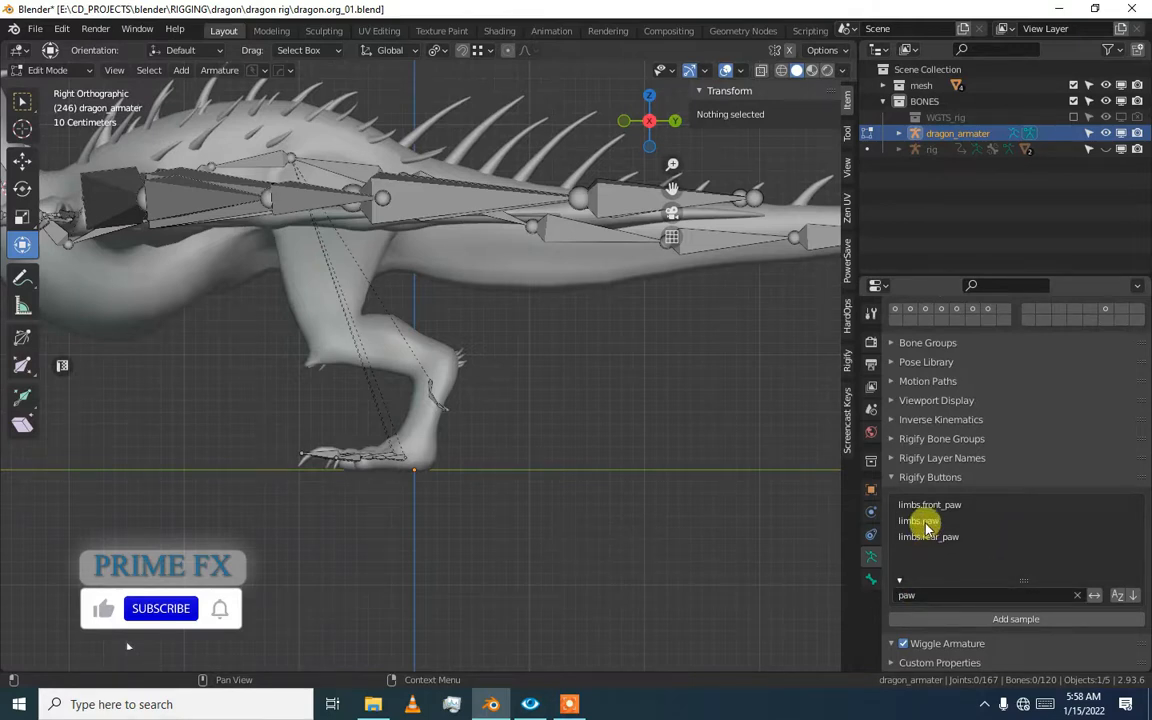
click(918, 520)
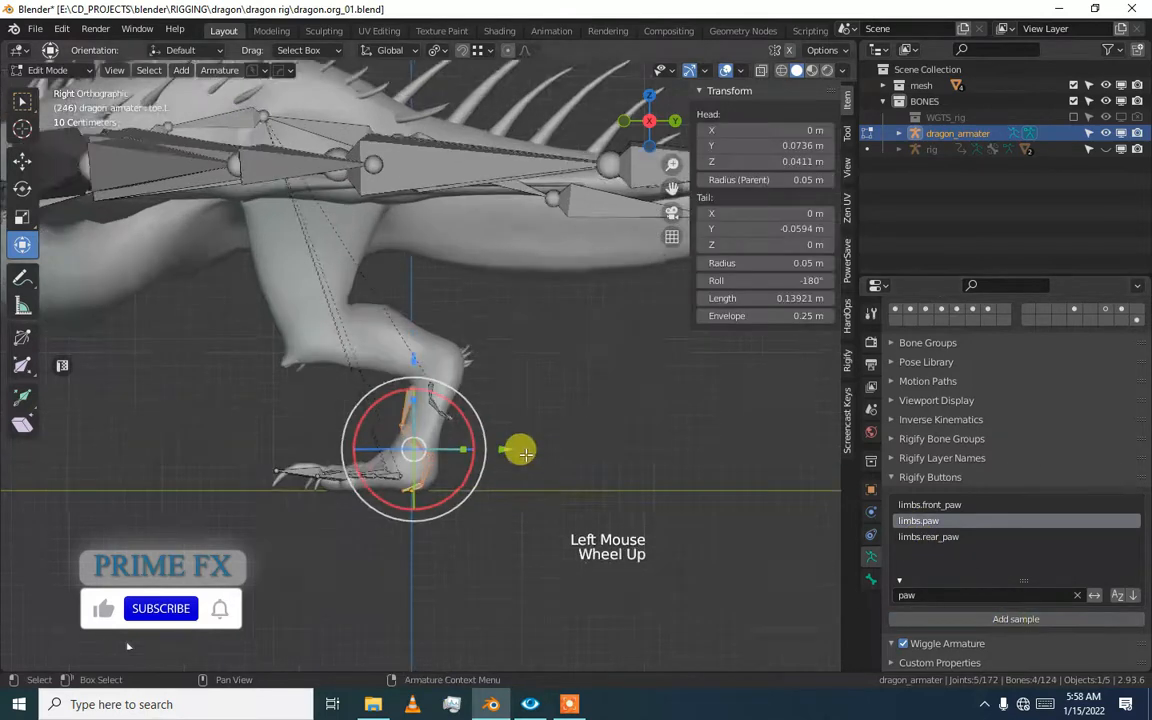
key(s)
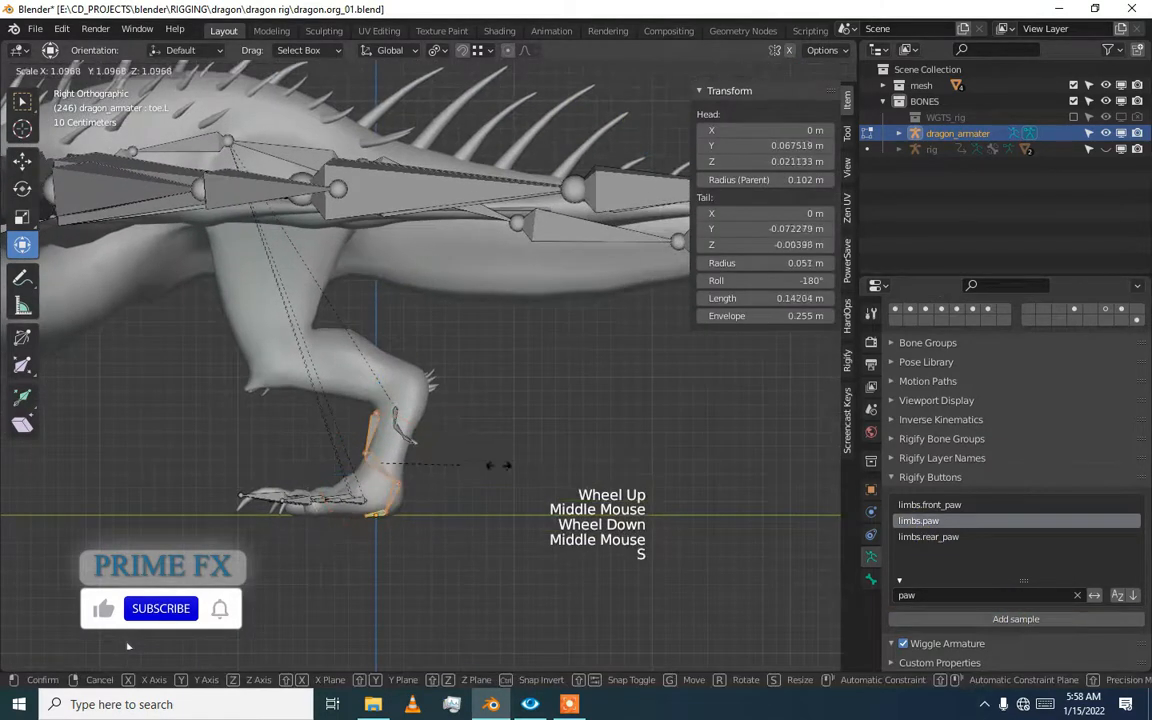
click(439, 50)
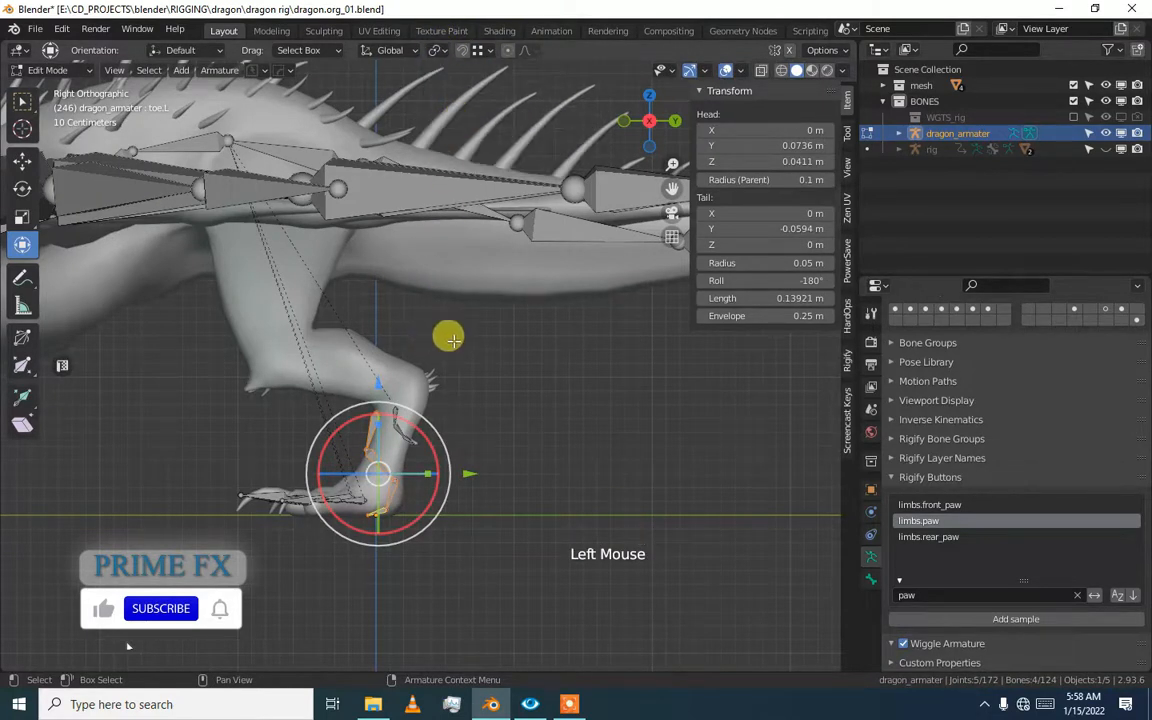
key(s)
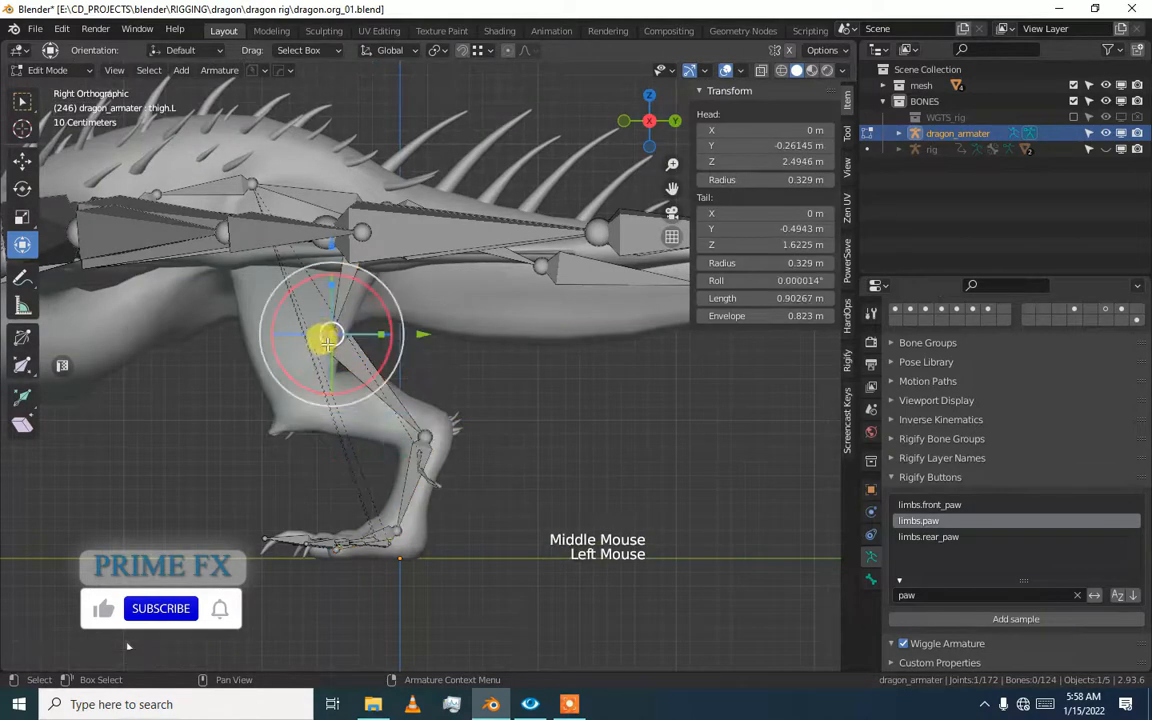
Pull thigh.L's lower end down to the knee joint and confirm its new length.
drag(327, 340, 287, 385)
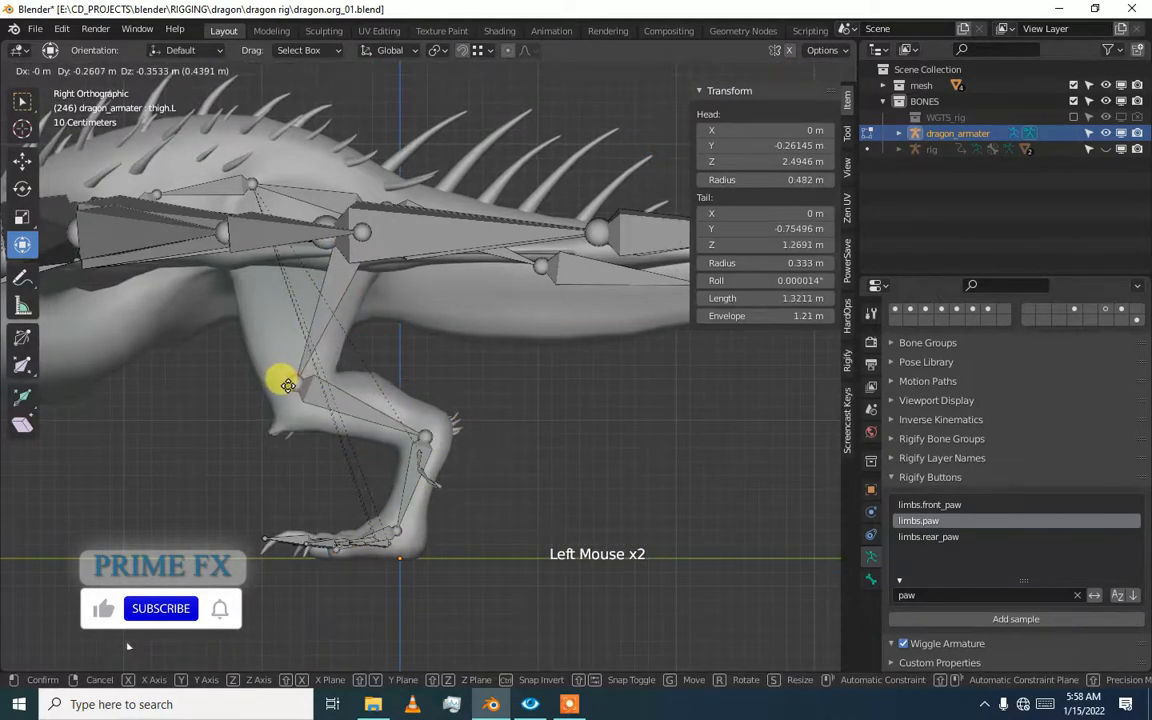
double_click(430, 435)
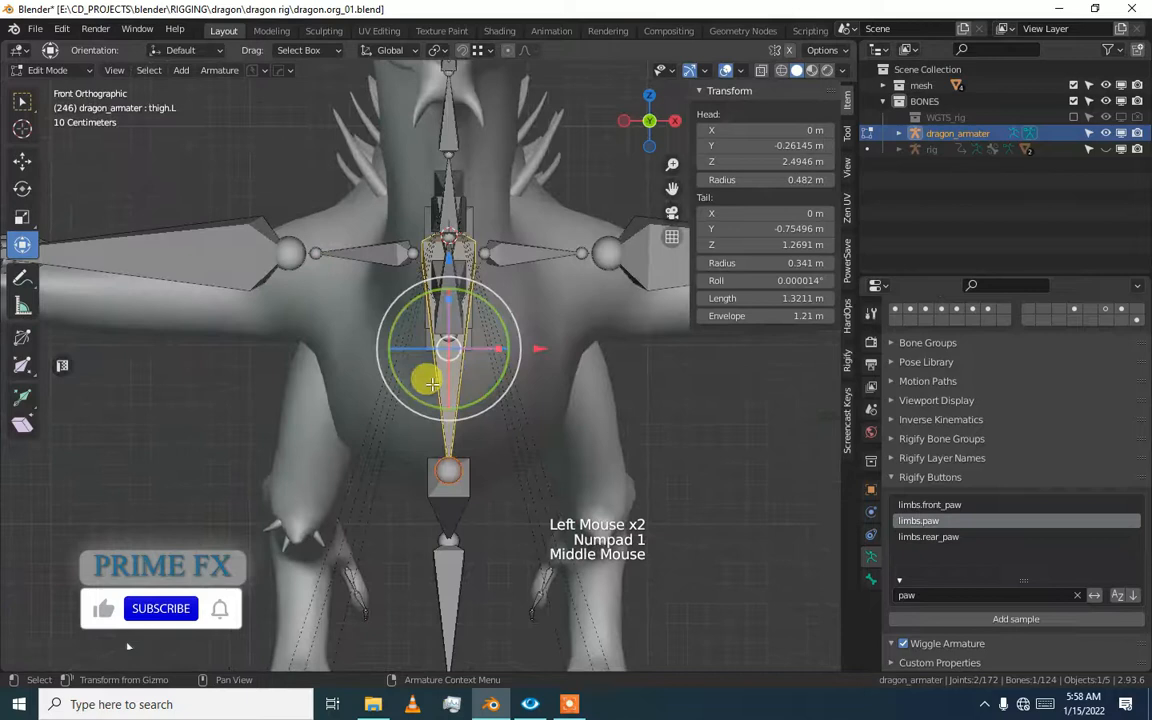
scroll(down, 3)
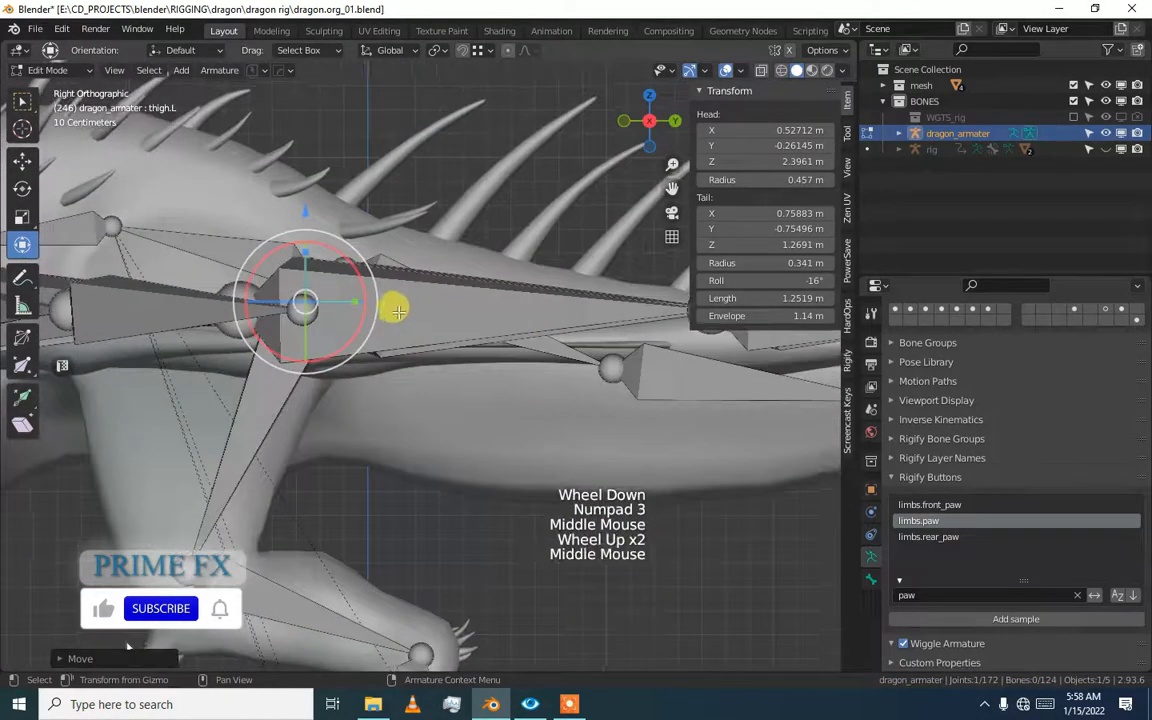
Grab thigh.L and move it sideways into the dragon's left leg.
key(g)
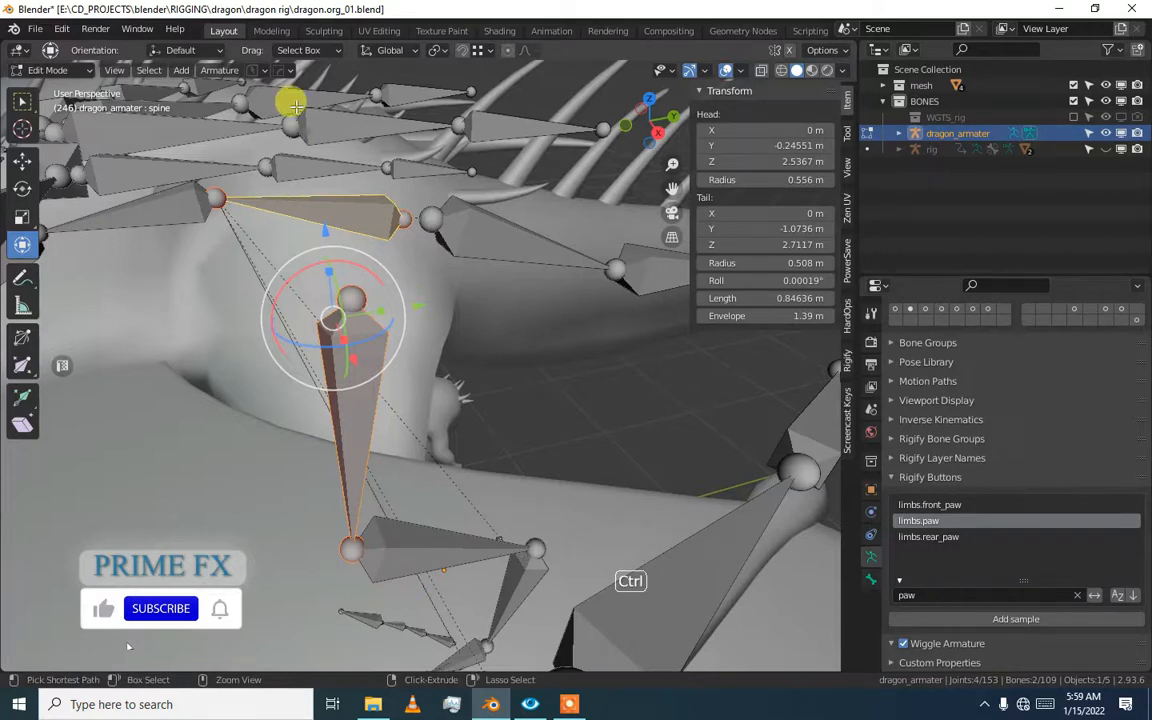
Select the left foot's inner claw bone for testing in pose mode.
scroll(down, 3)
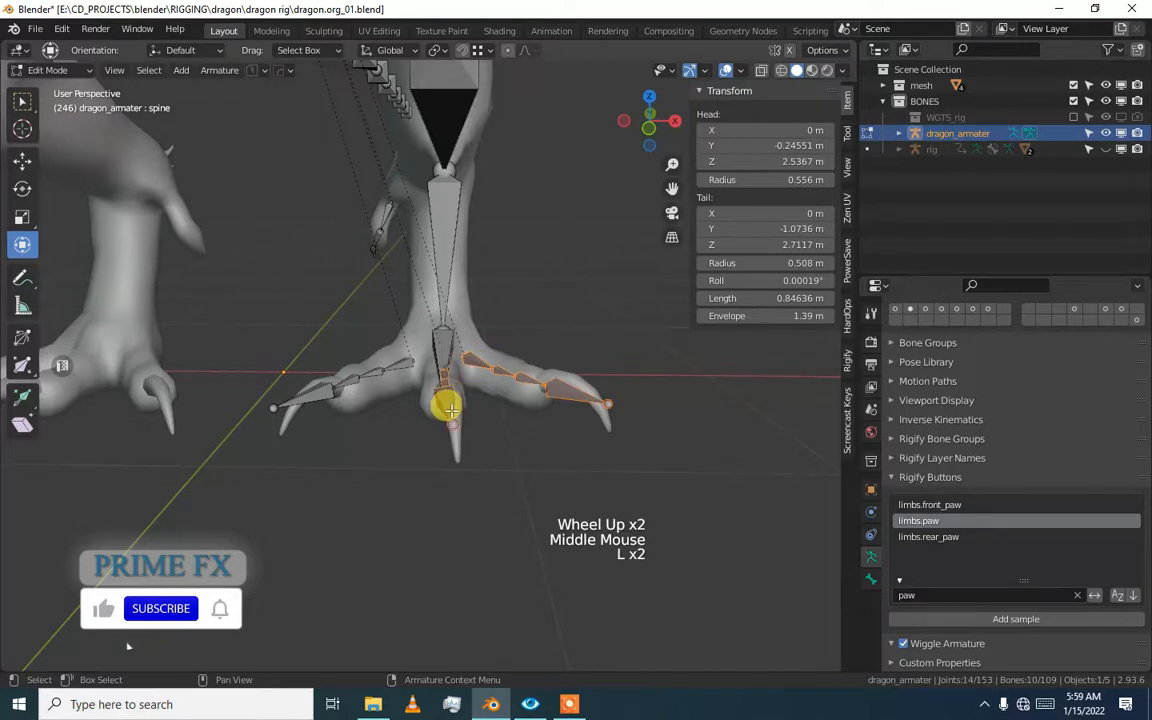
scroll(up, 3)
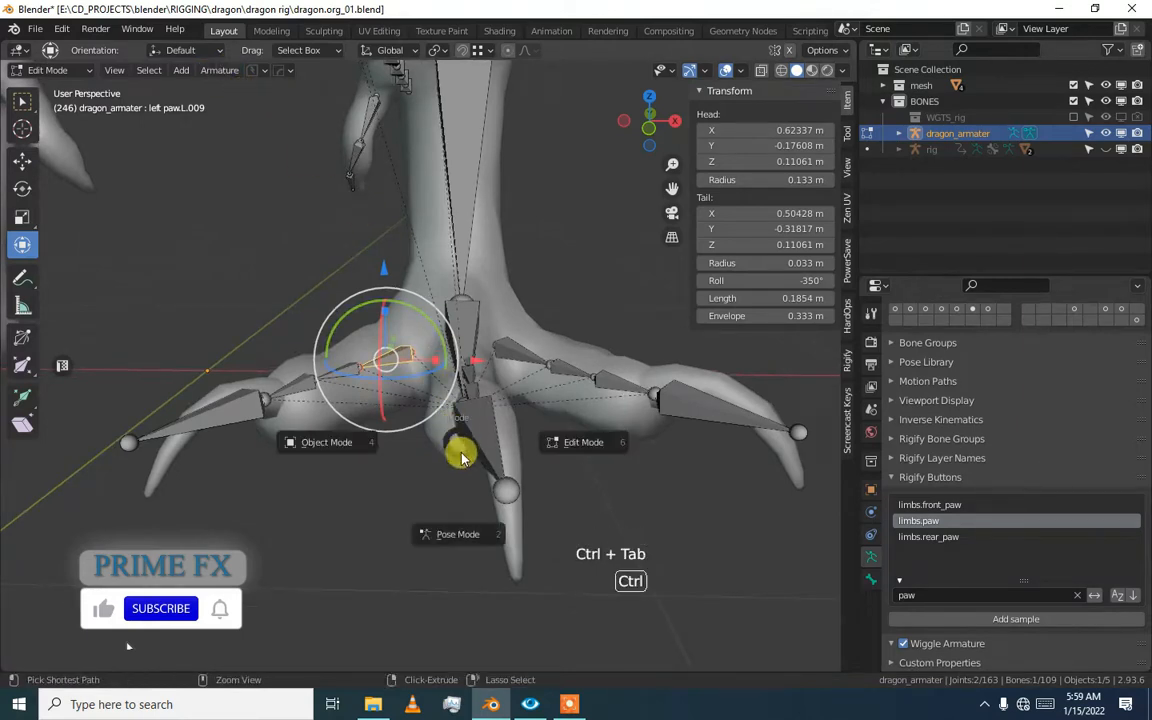
click(457, 533)
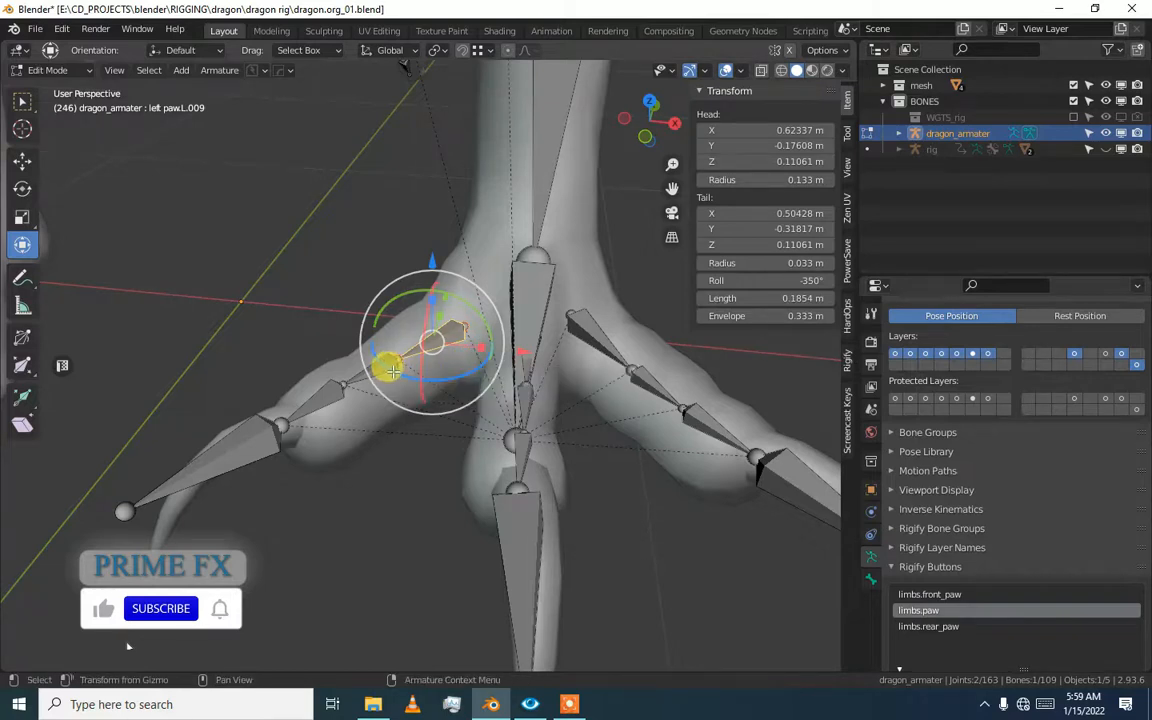
click(283, 423)
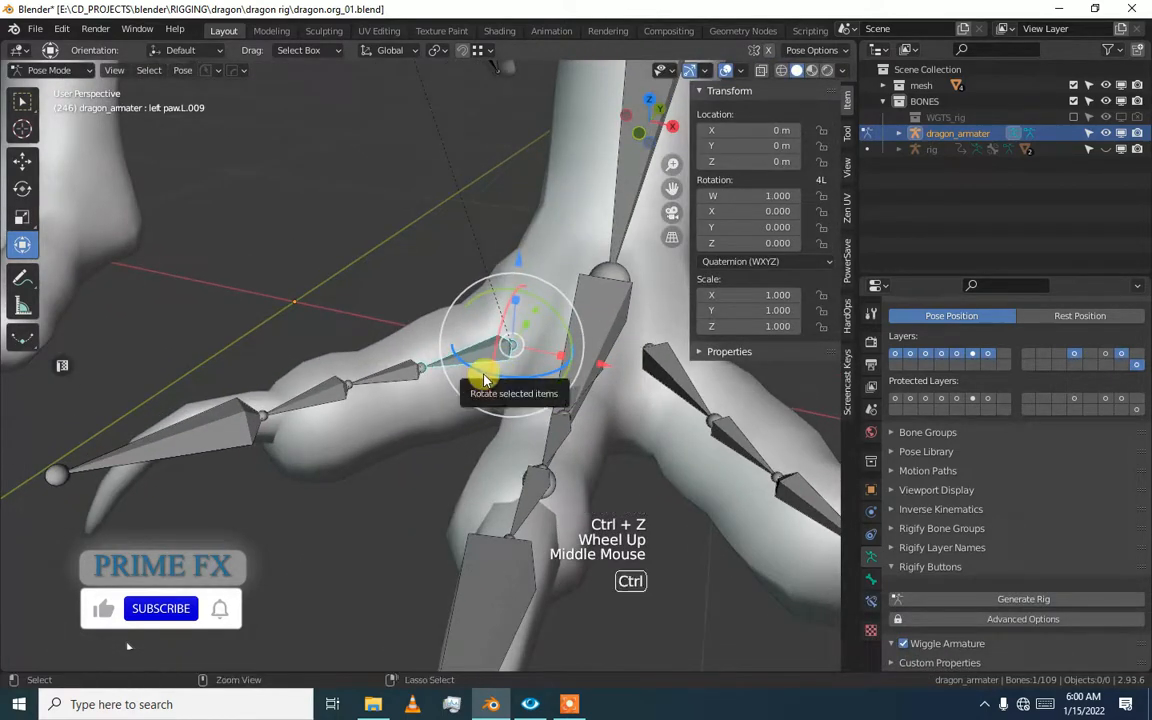
Add another claw bone to the selection, test-rotate the toe, undo it and return to Edit Mode.
key(ctrl+Tab)
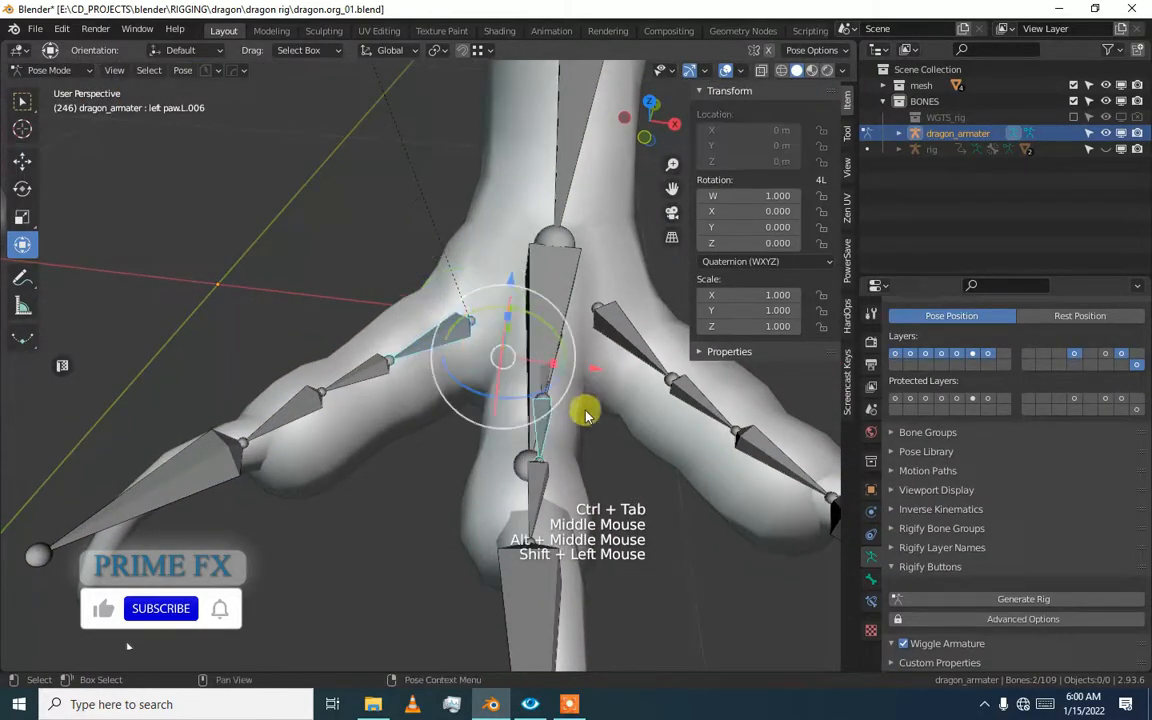
click(558, 335)
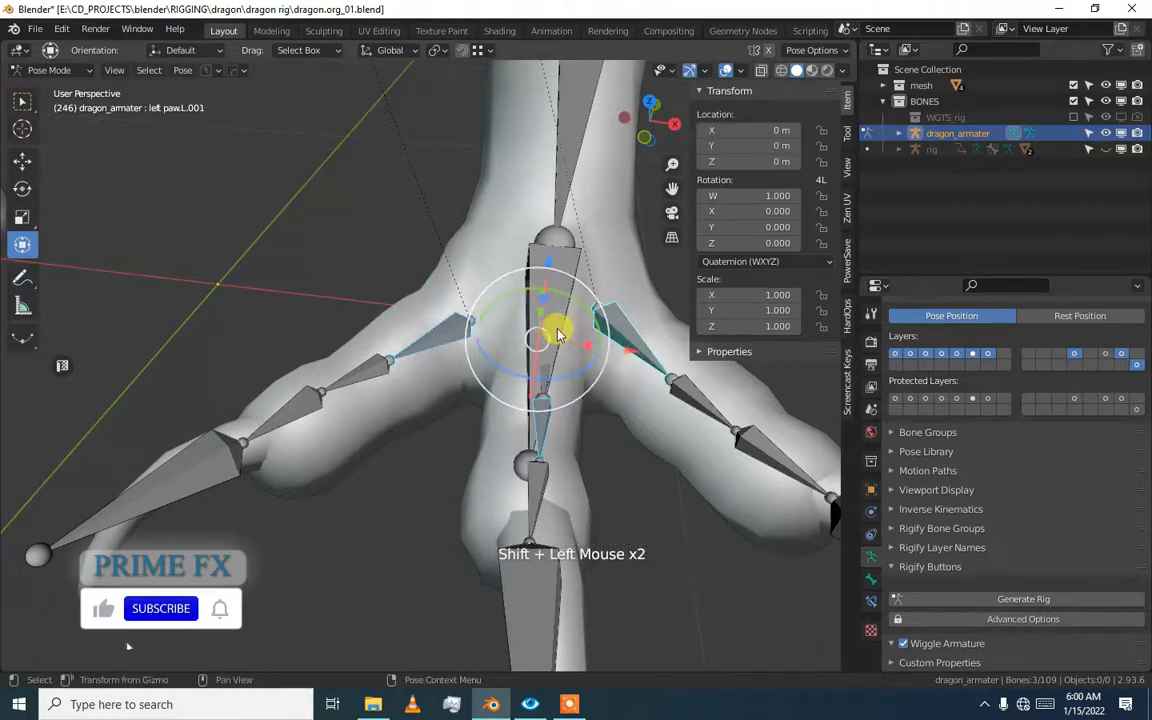
key(Tab)
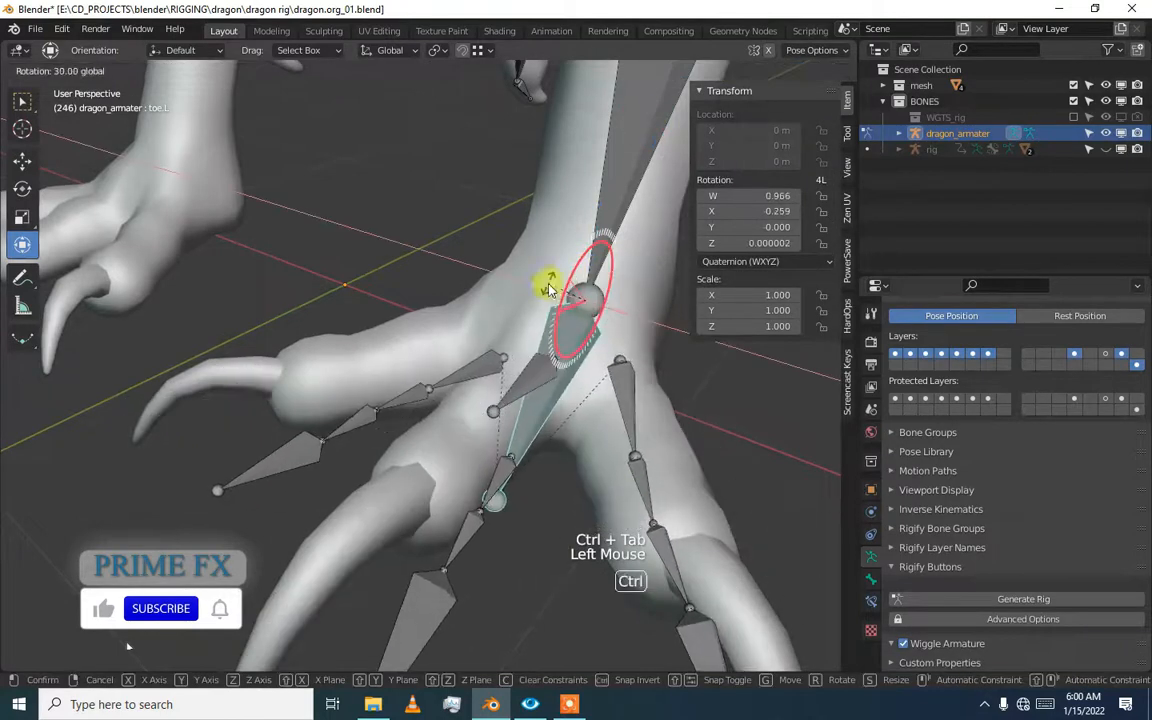
key(ctrl+z)
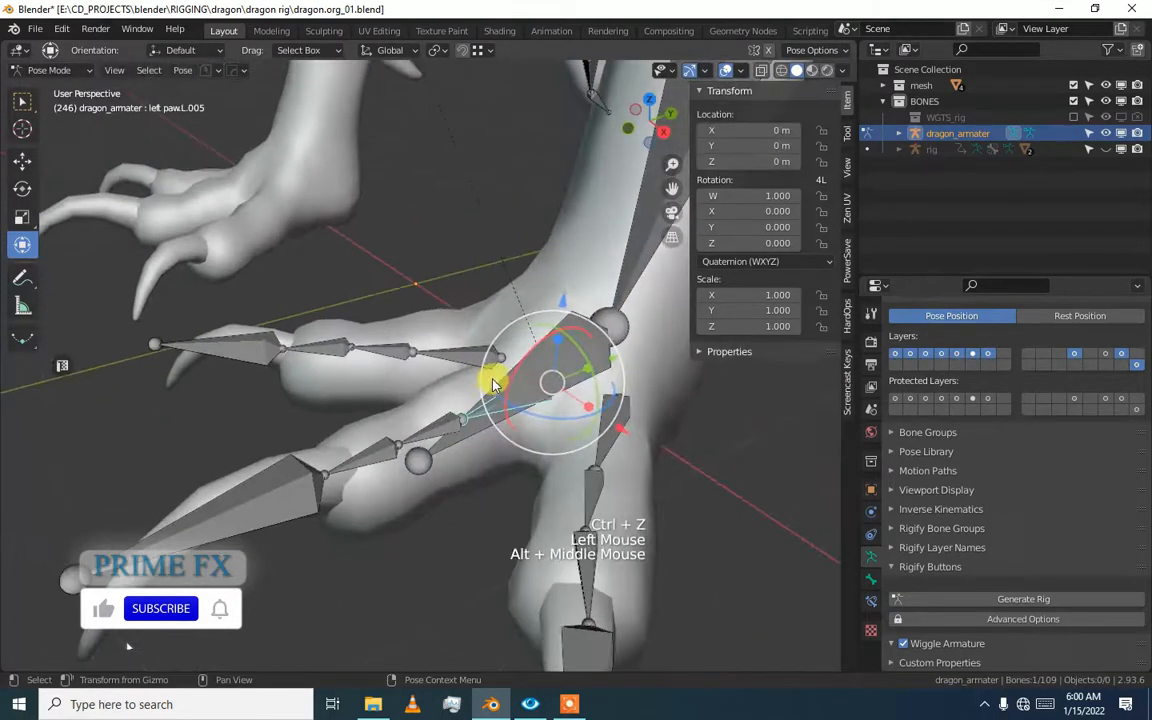
key(Tab)
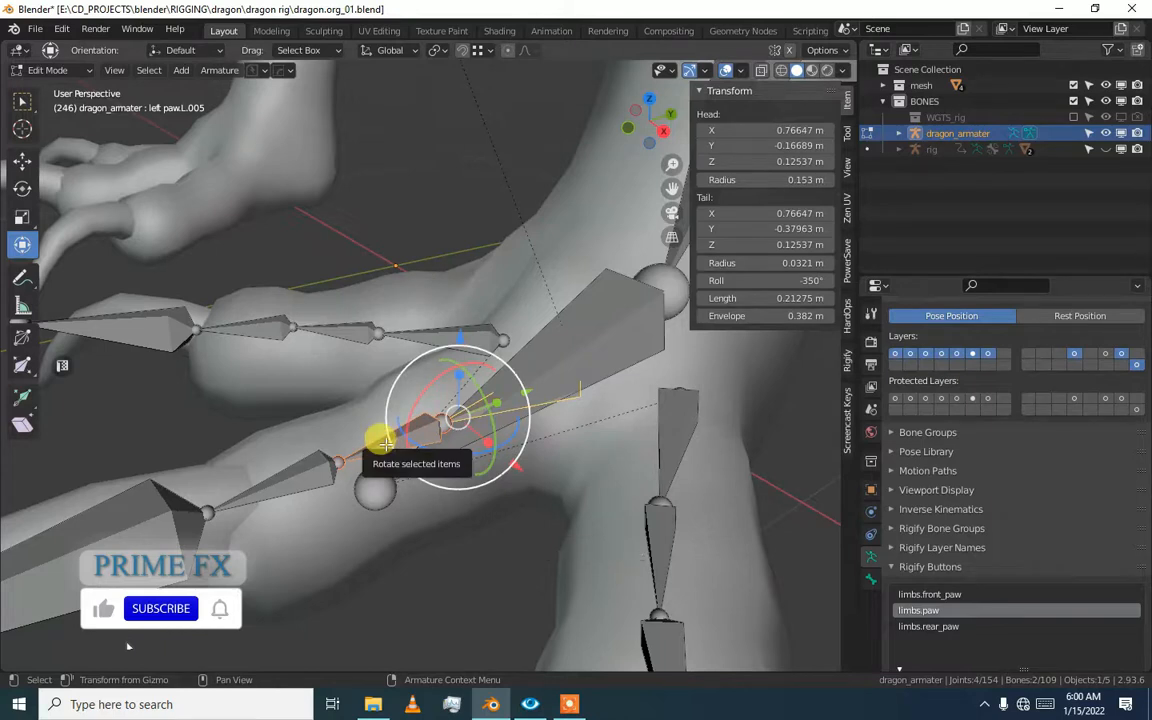
Parent the left claw bones to toe.L with Keep Offset and rotate the toe to check they follow.
key(Ctrl+P)
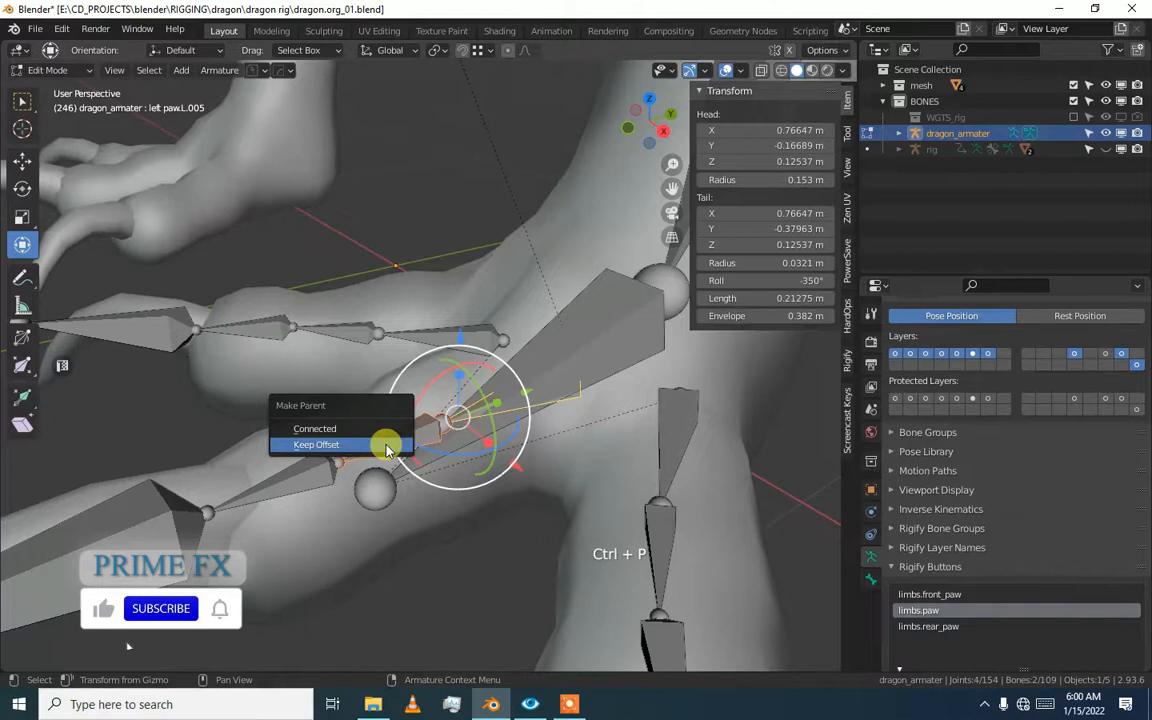
click(316, 444)
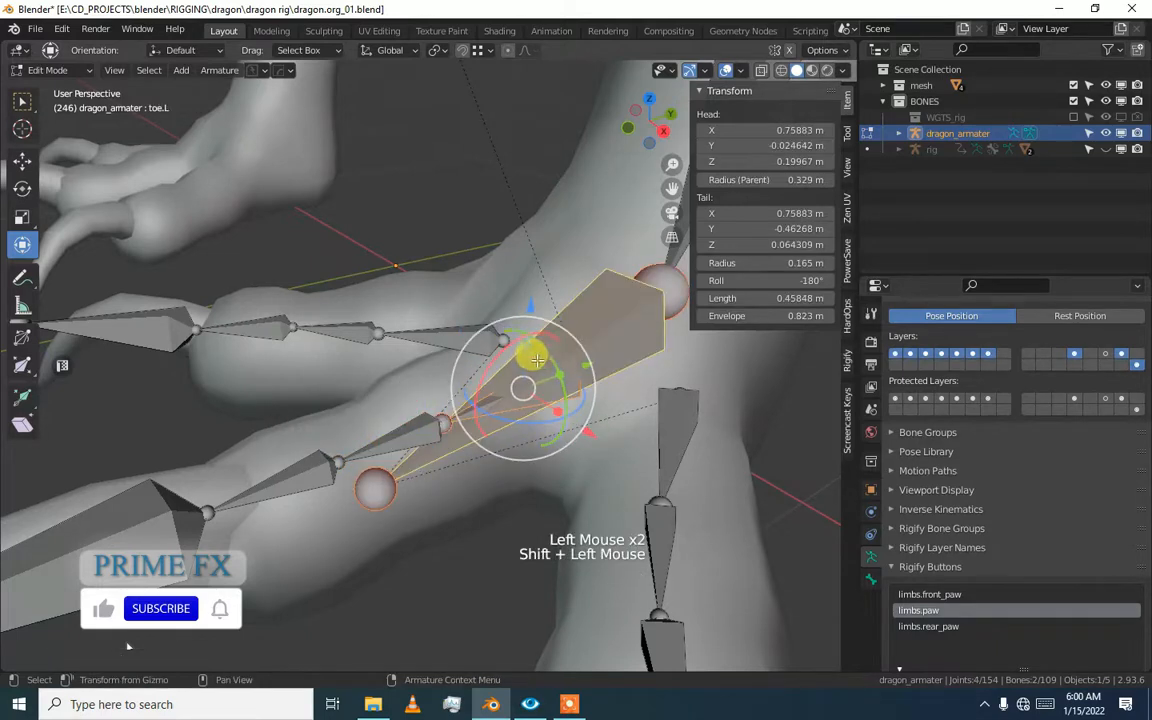
key(ctrl+p)
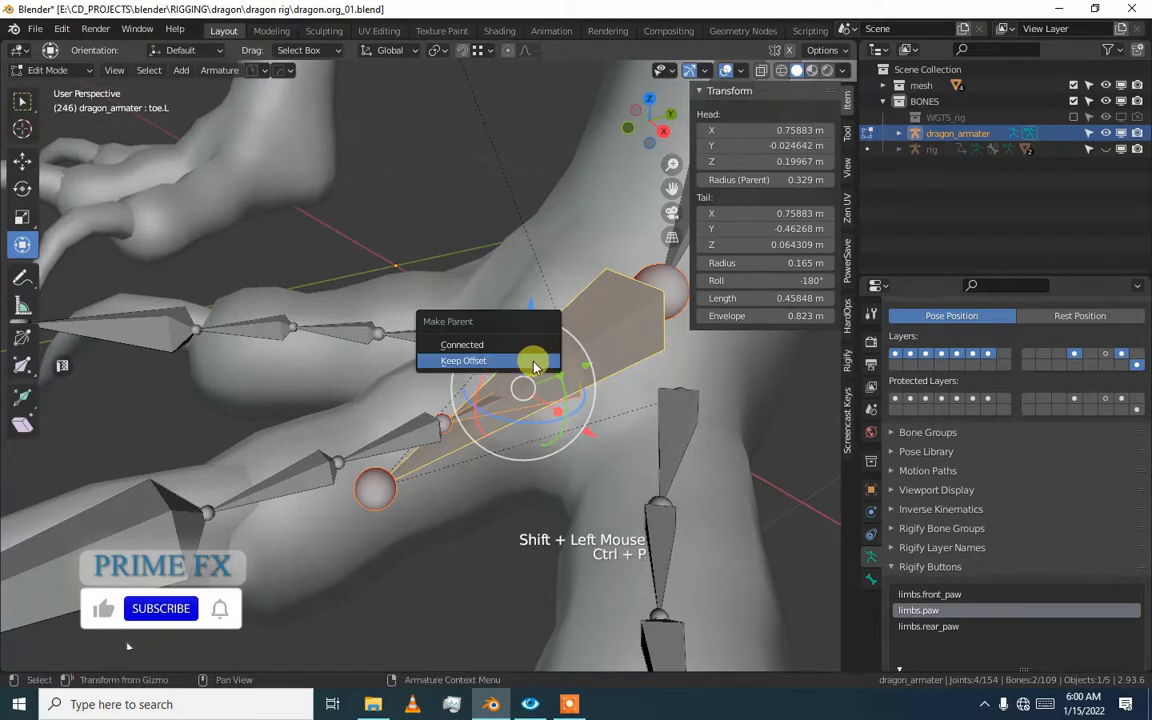
click(463, 360)
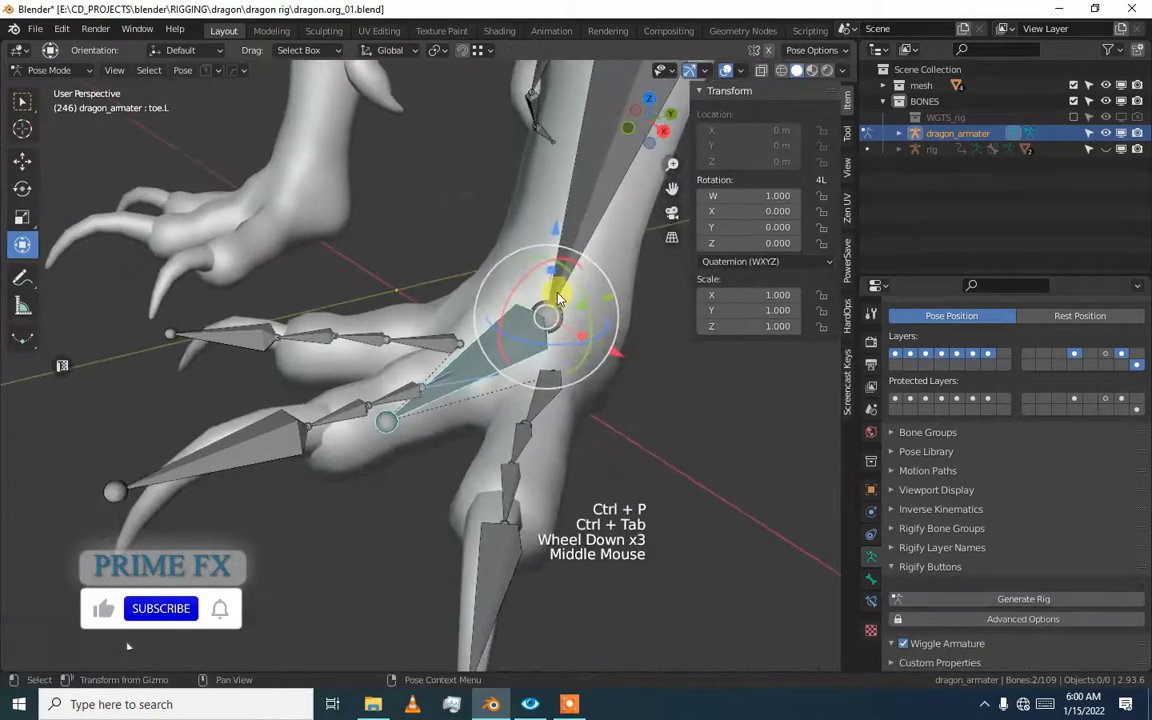
drag(560, 300, 525, 350)
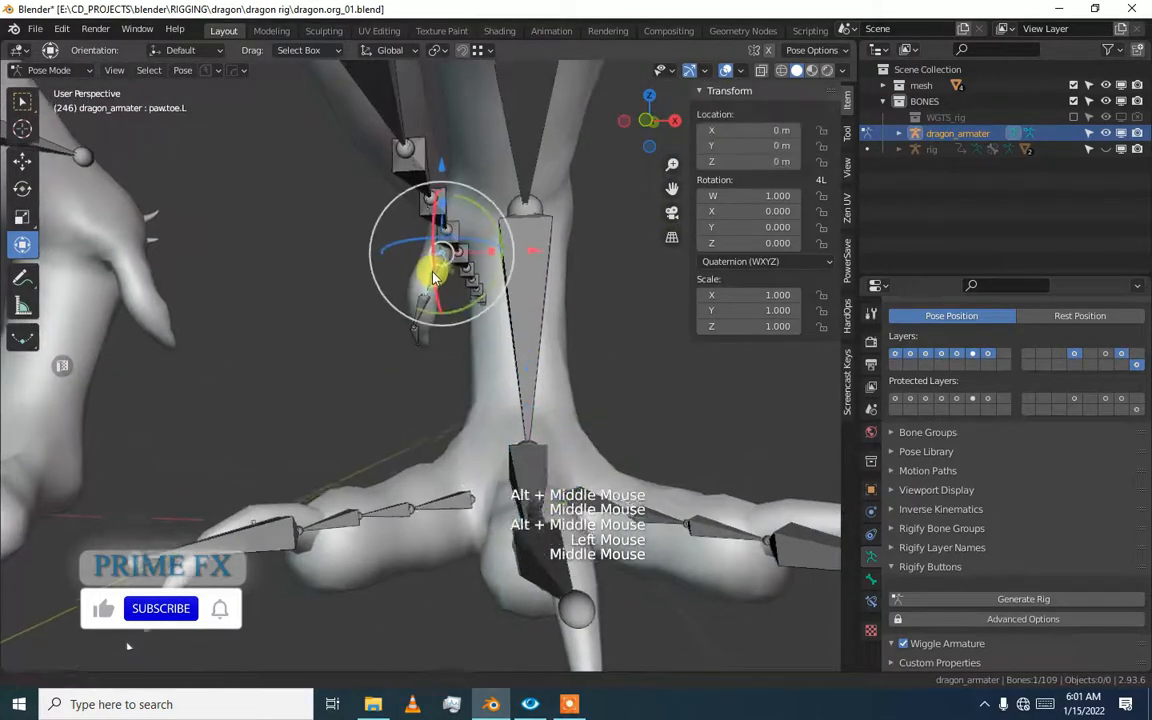
Back in Edit Mode, parent paw.toe.L to foot.L with Keep Offset, then switch toward pose mode.
key(Tab)
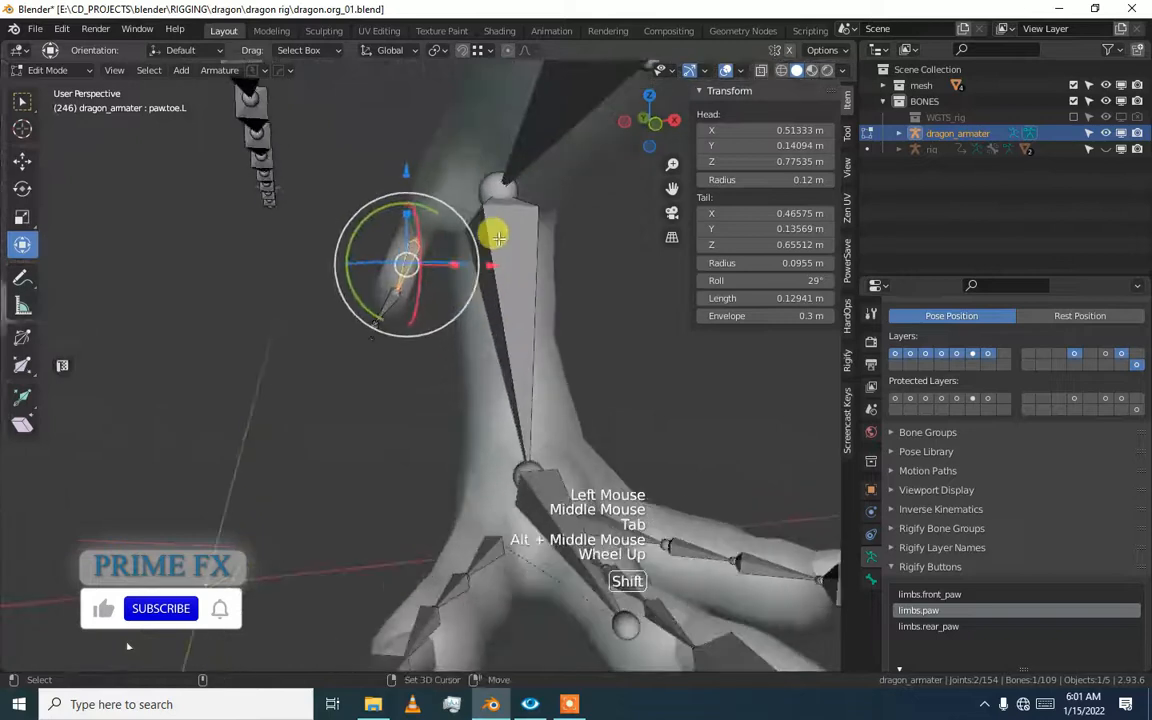
scroll(up, 3)
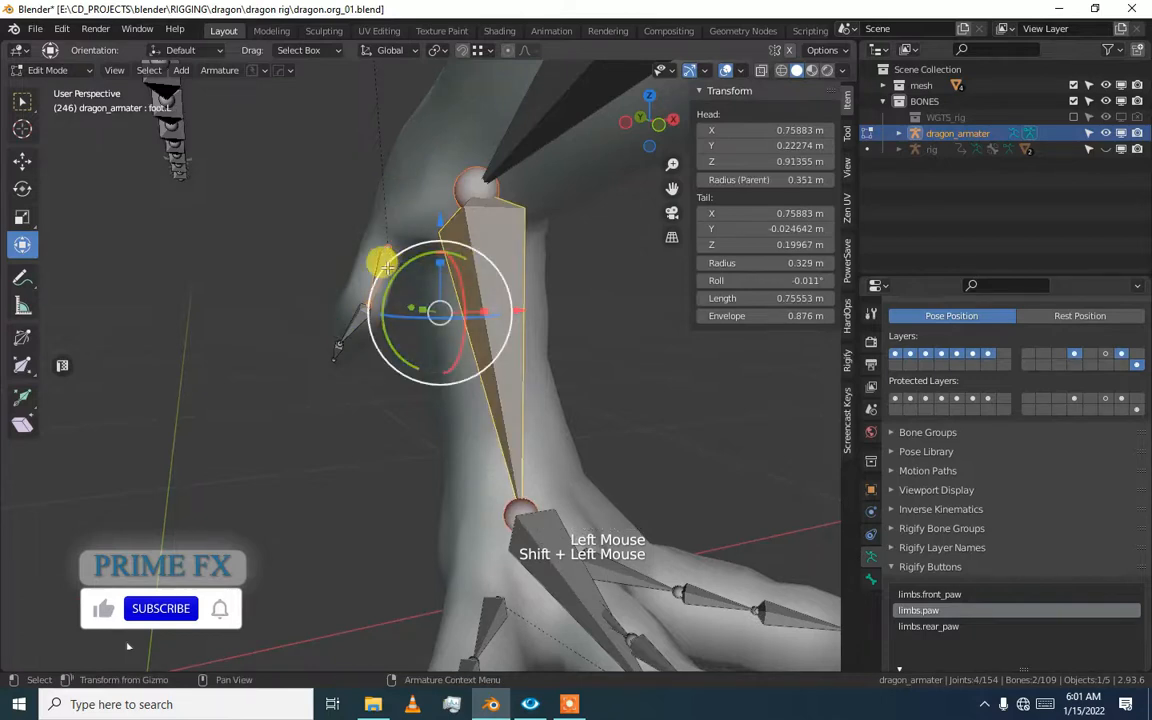
key(Ctrl+P)
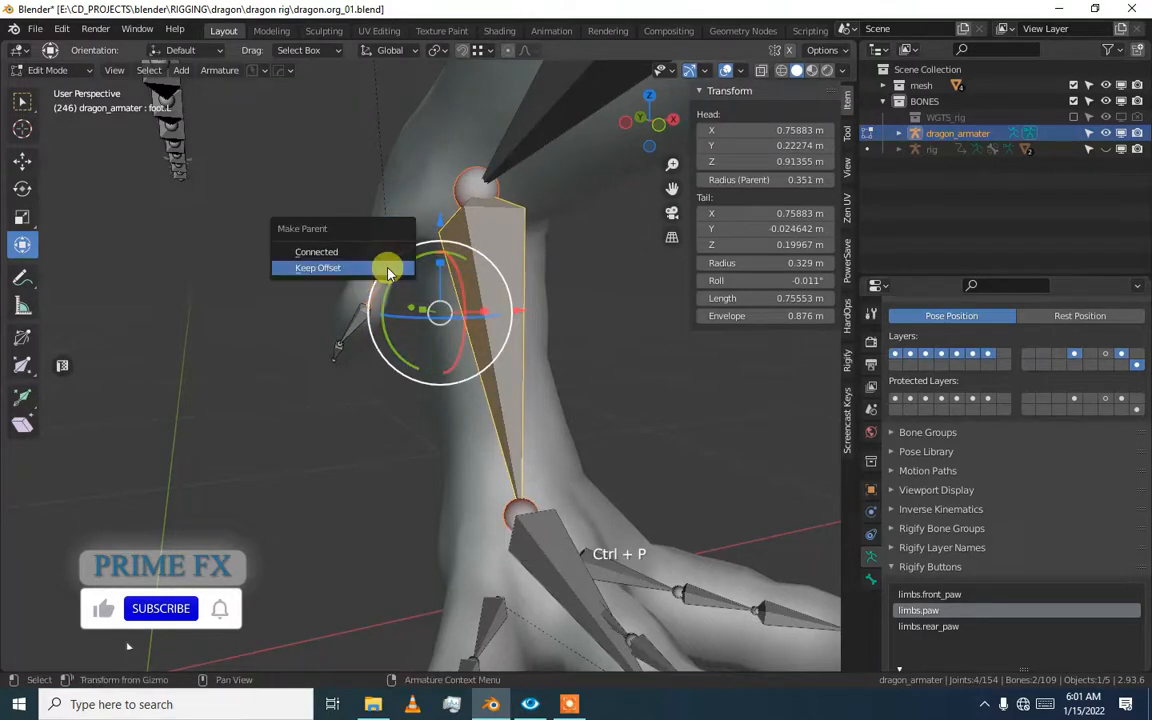
click(317, 267)
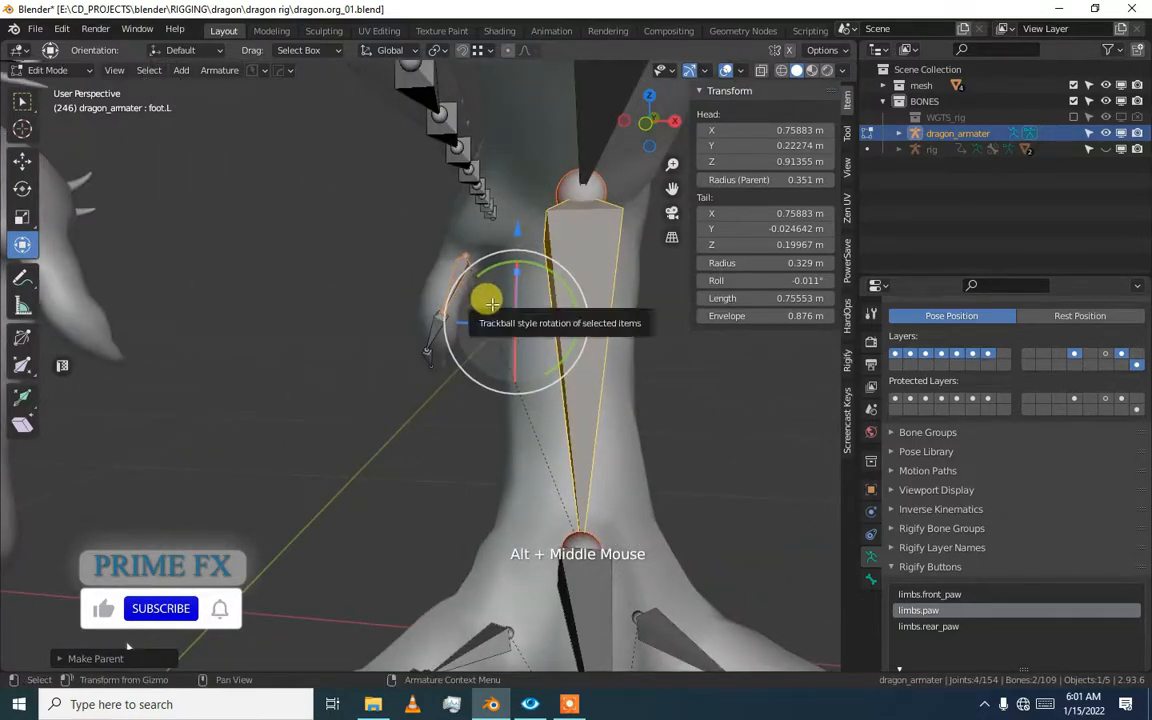
key(ctrl+tab)
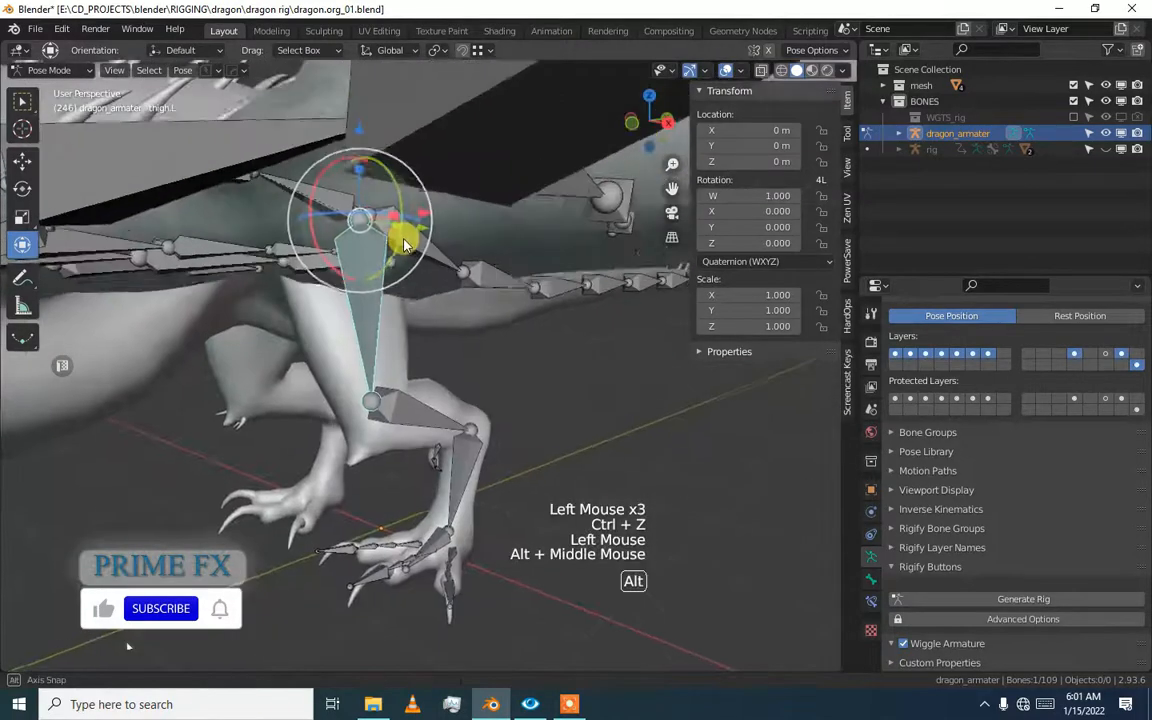
Undo the test pose, check thigh.R in Edit Mode and switch the armature to Pose Mode.
key(Tab)
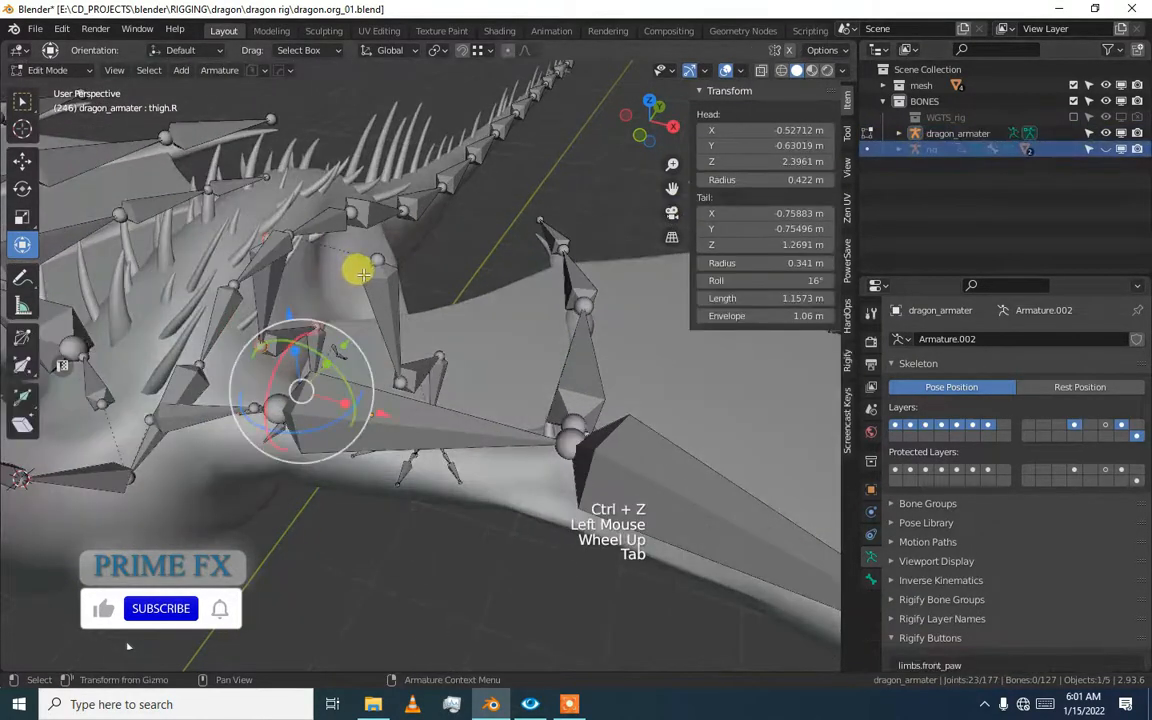
scroll(up, 3)
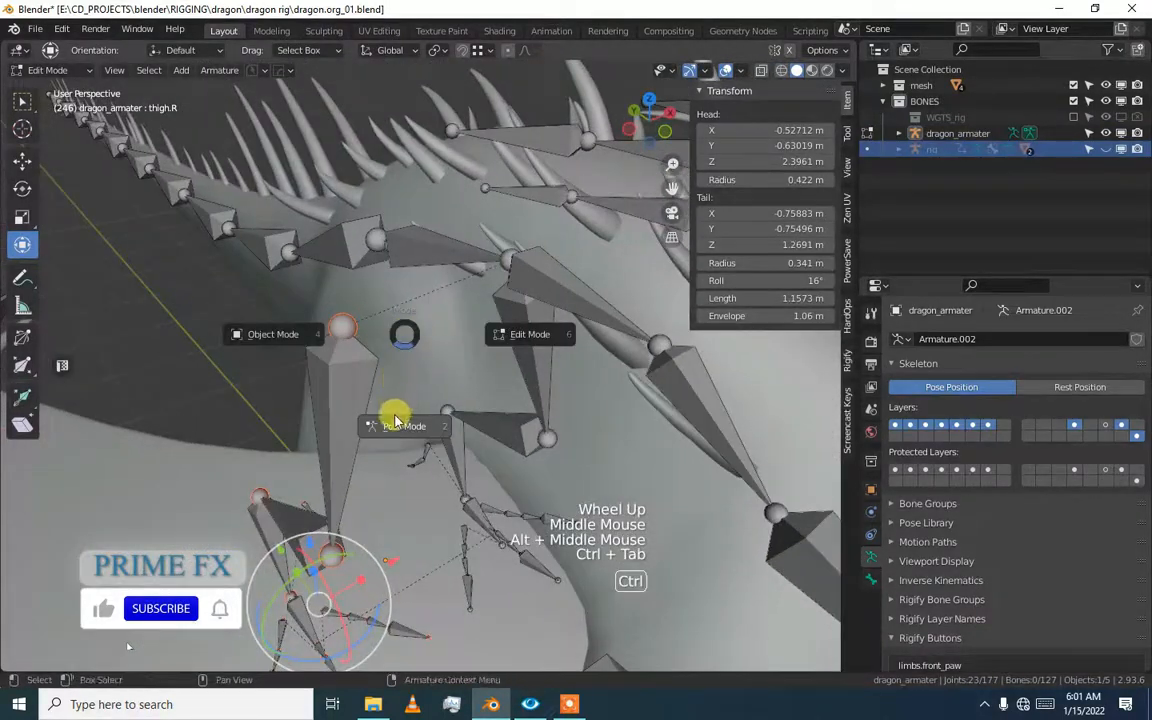
click(404, 426)
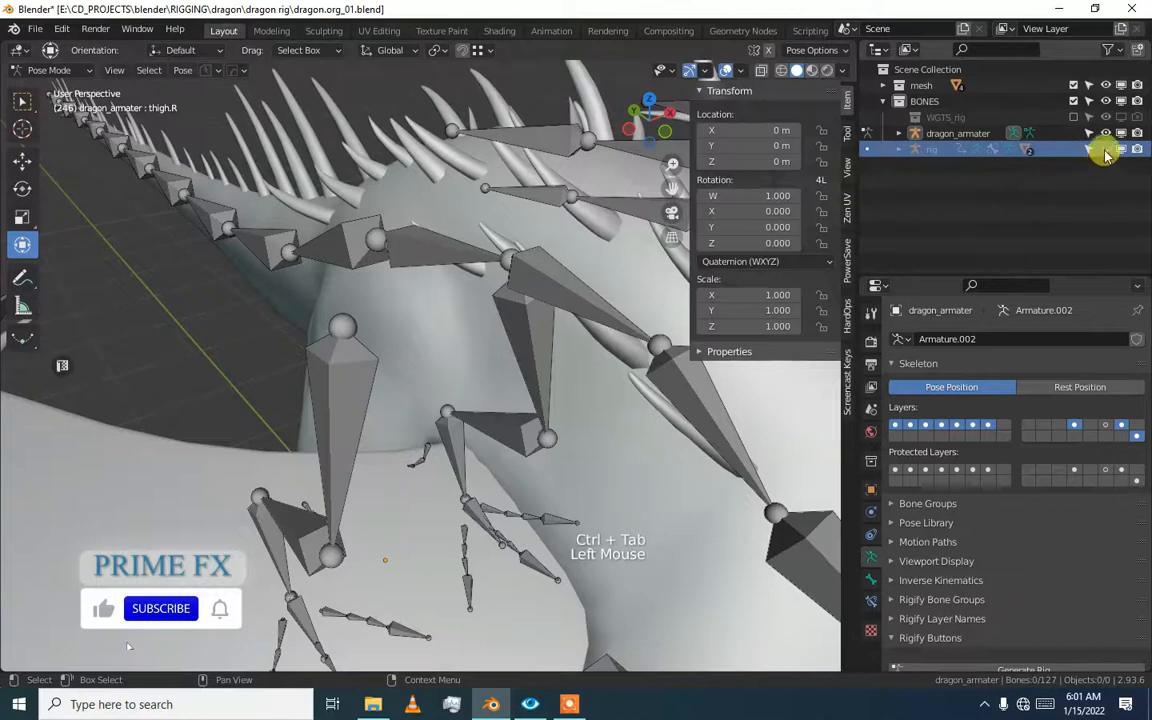